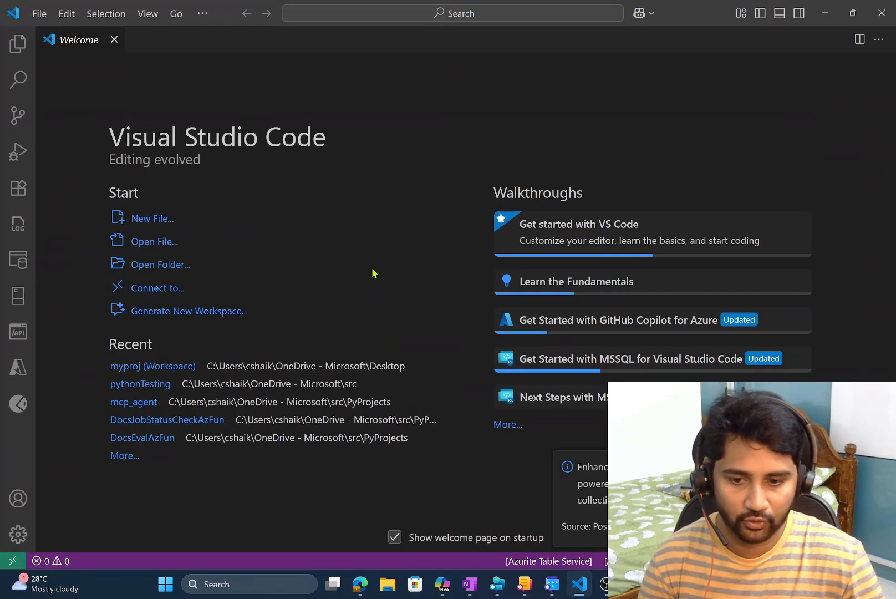
pyautogui.moveTo(339, 340)
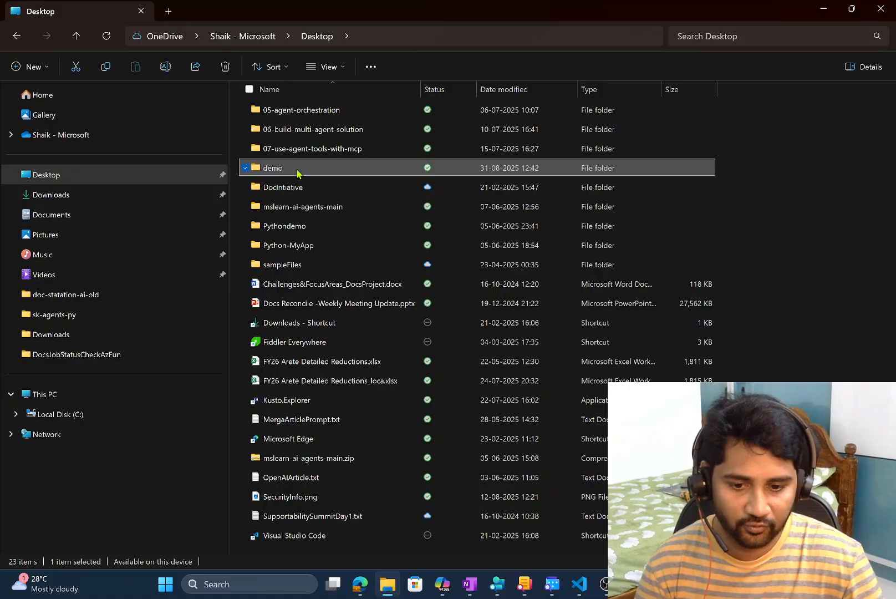
# Step: Create 'frontend' and 'backend' folders inside demo, then switch back to Visual Studio Code
pyautogui.doubleClick(272, 168)
pyautogui.write('f')
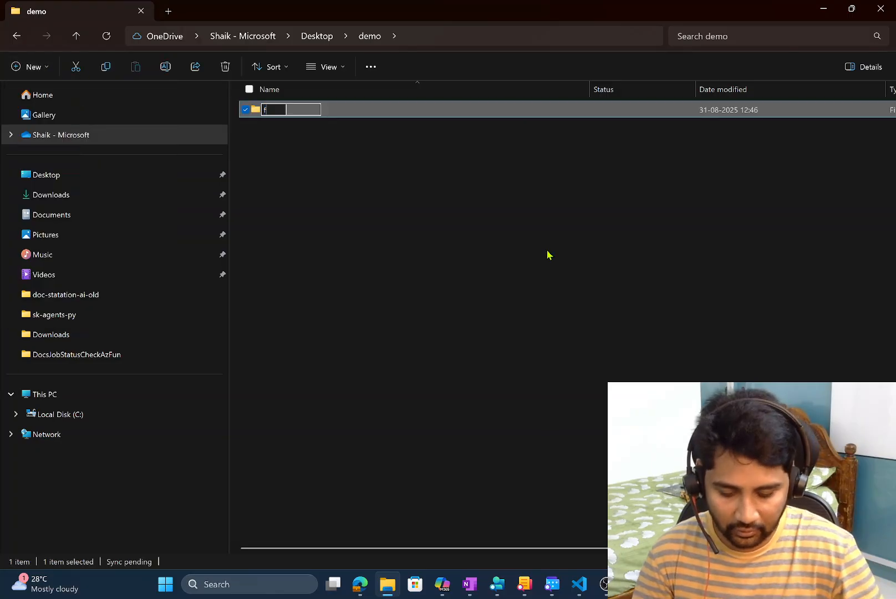
pyautogui.write('rontend')
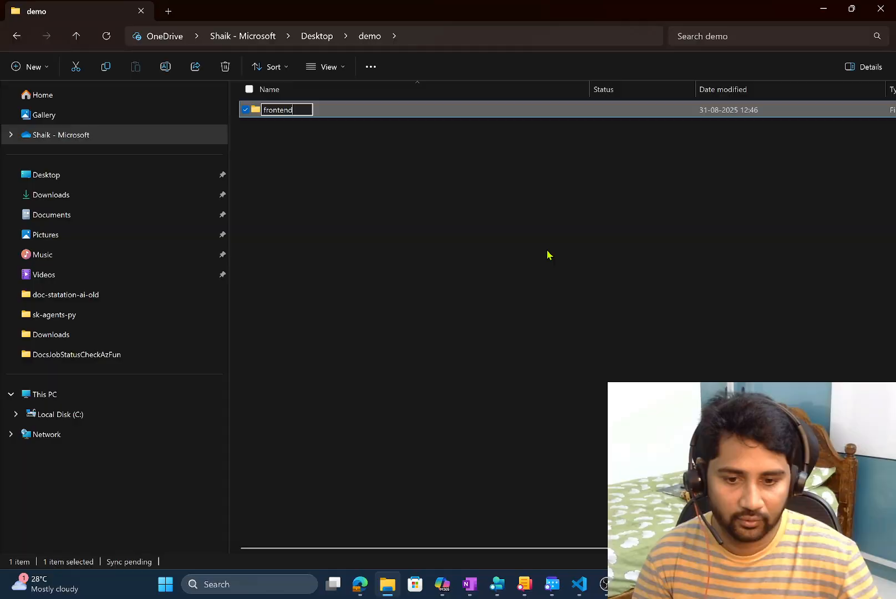
pyautogui.moveTo(498, 233)
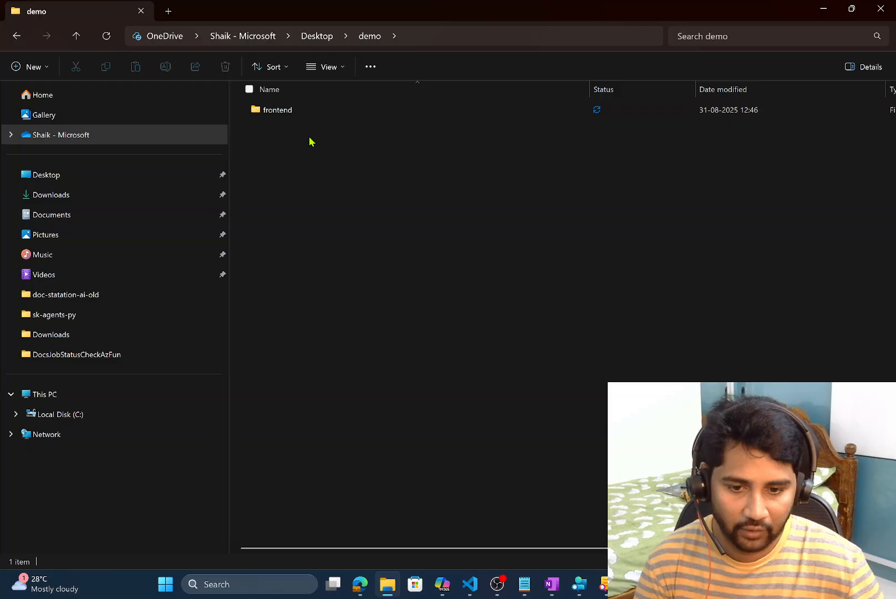
pyautogui.click(28, 67)
pyautogui.write('backend')
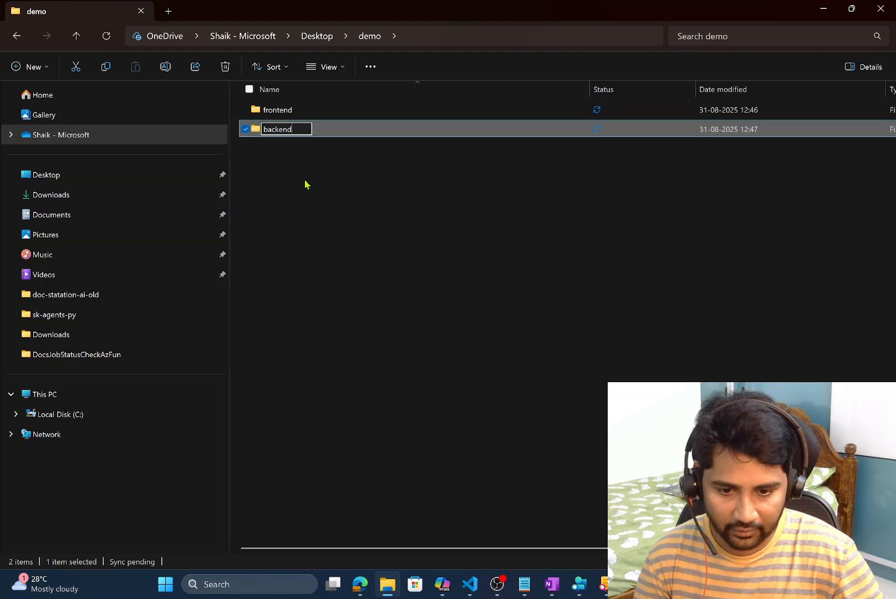
pyautogui.press('Enter')
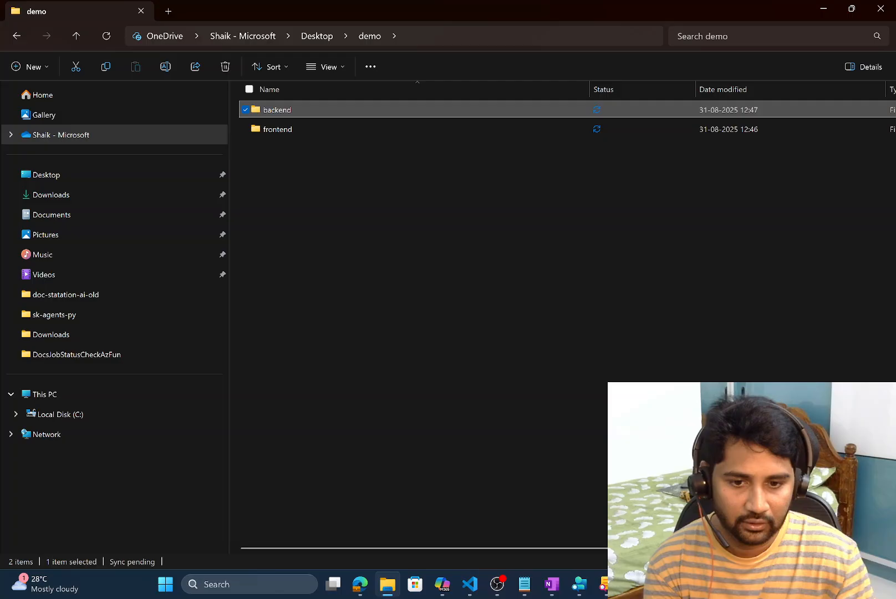
pyautogui.click(468, 584)
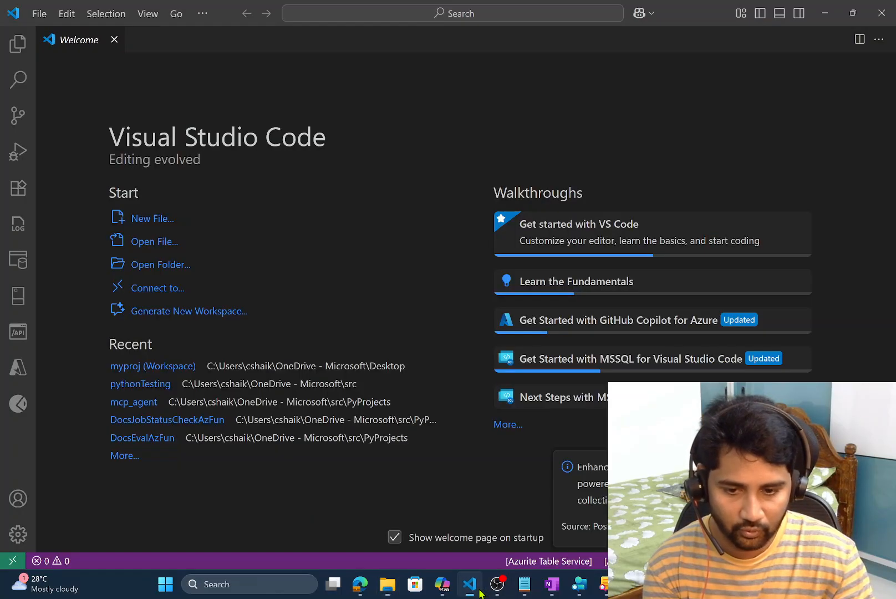
# Step: Add the trusted 'frontend' folder to a new untitled workspace and close the Welcome tab
pyautogui.click(39, 13)
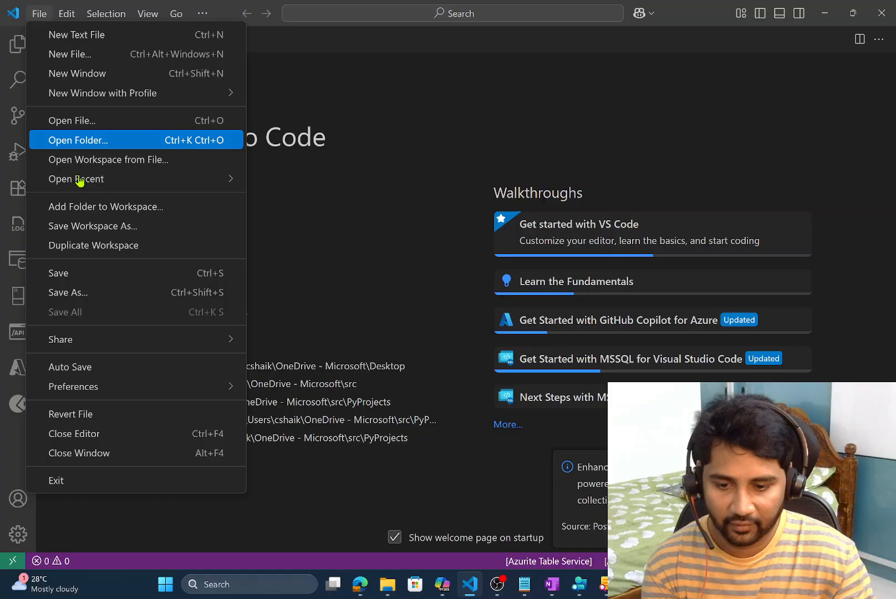
pyautogui.moveTo(93, 214)
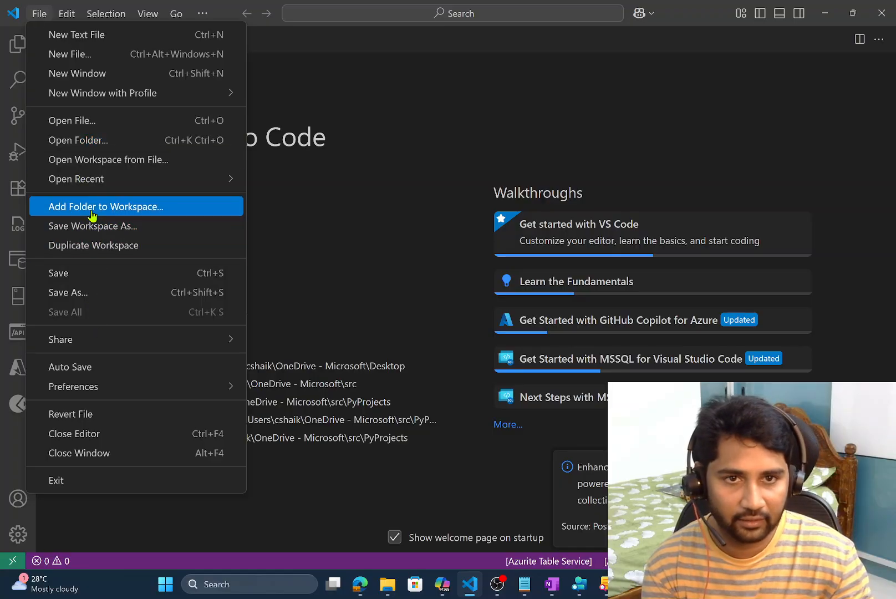
pyautogui.click(106, 206)
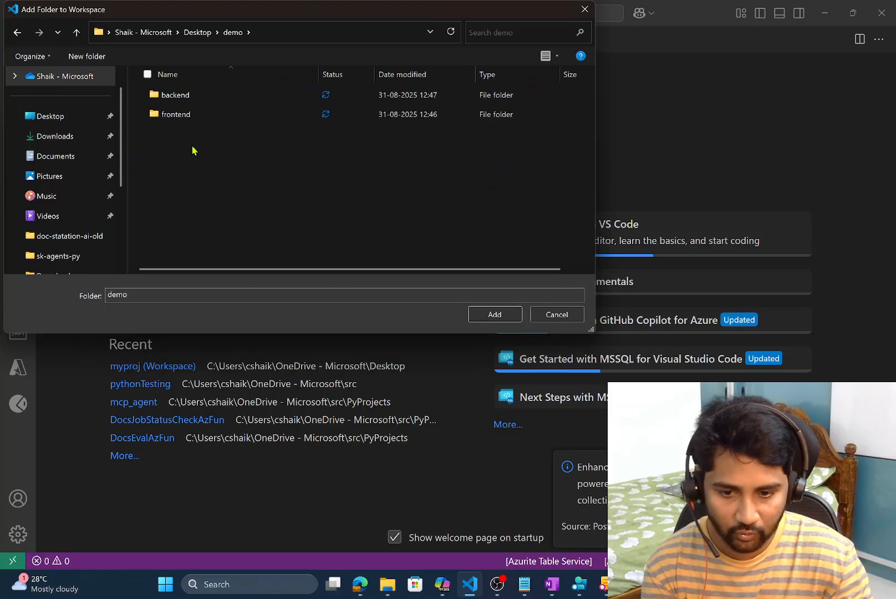
pyautogui.click(176, 113)
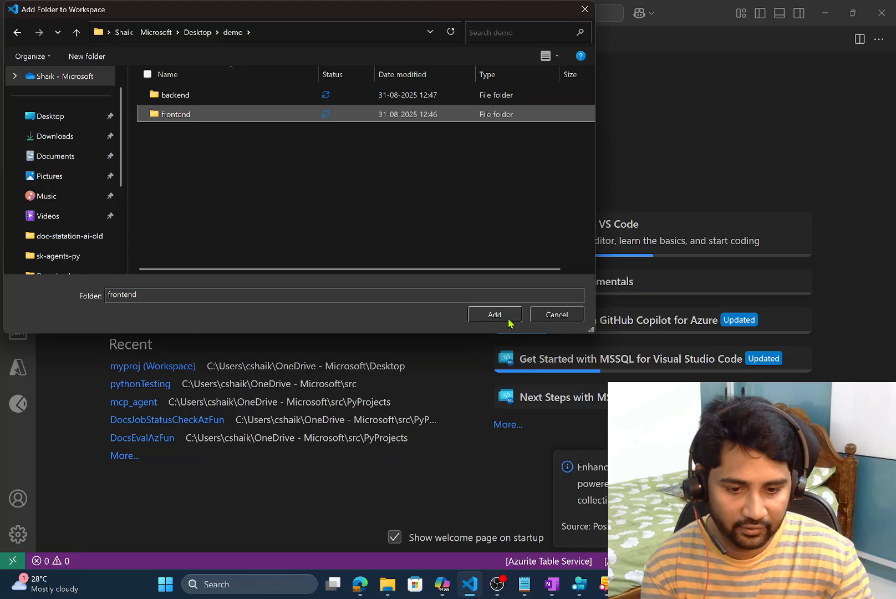
pyautogui.click(494, 314)
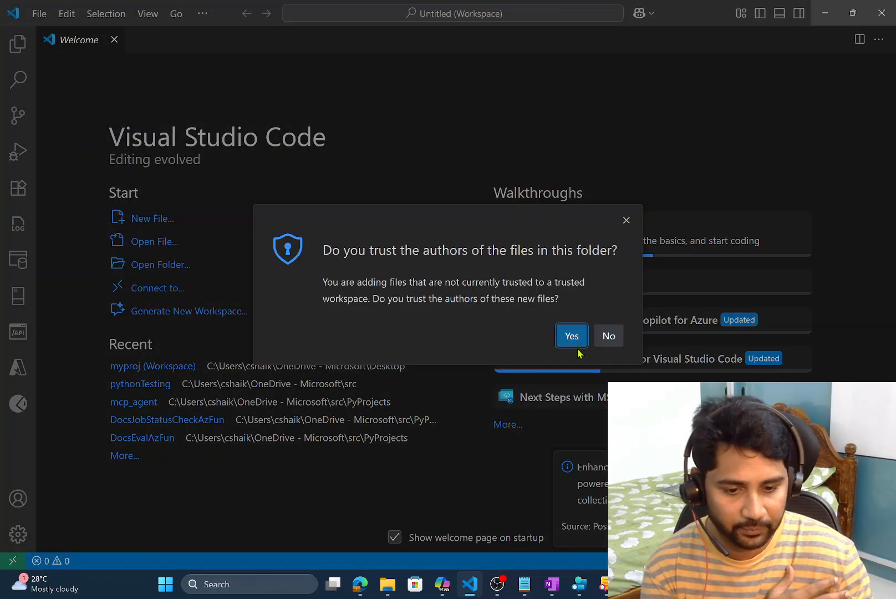
pyautogui.click(571, 335)
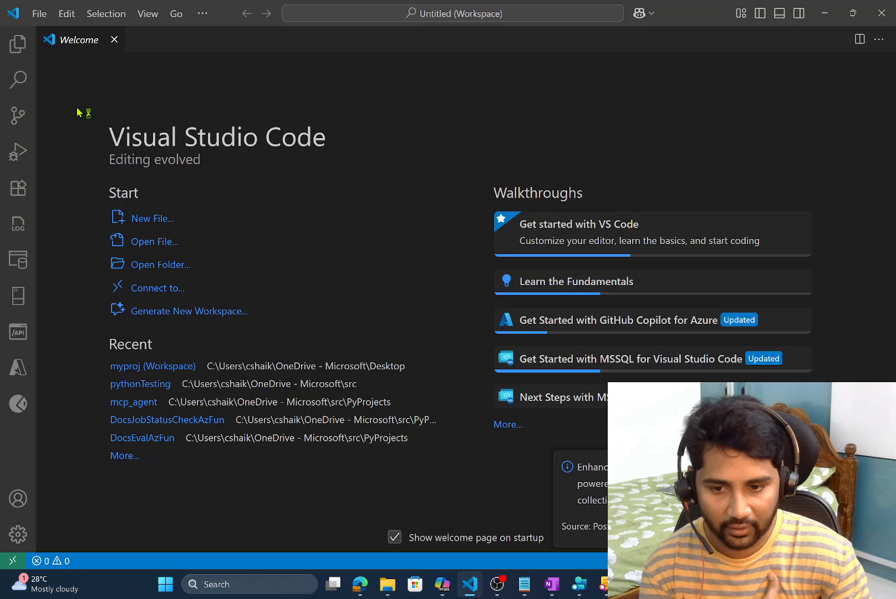
pyautogui.click(19, 42)
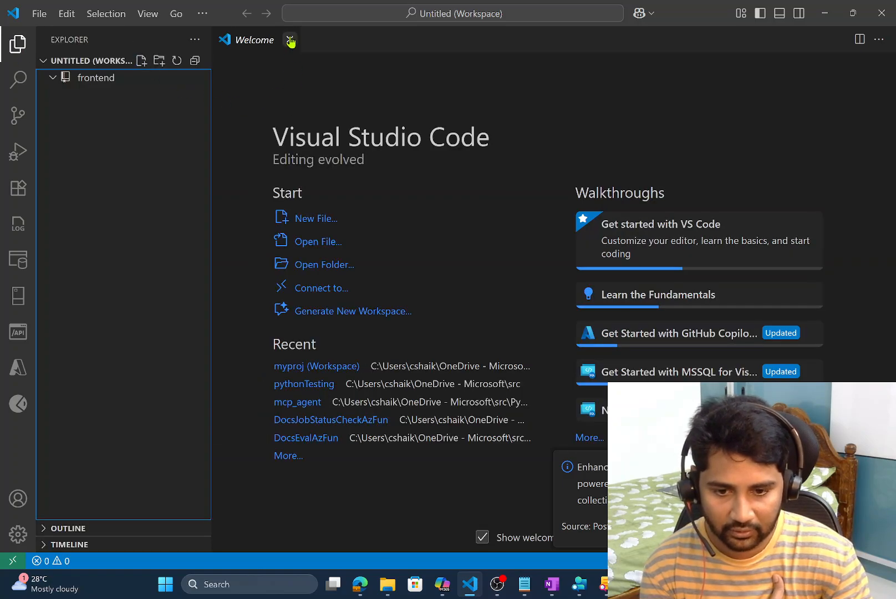
pyautogui.click(290, 40)
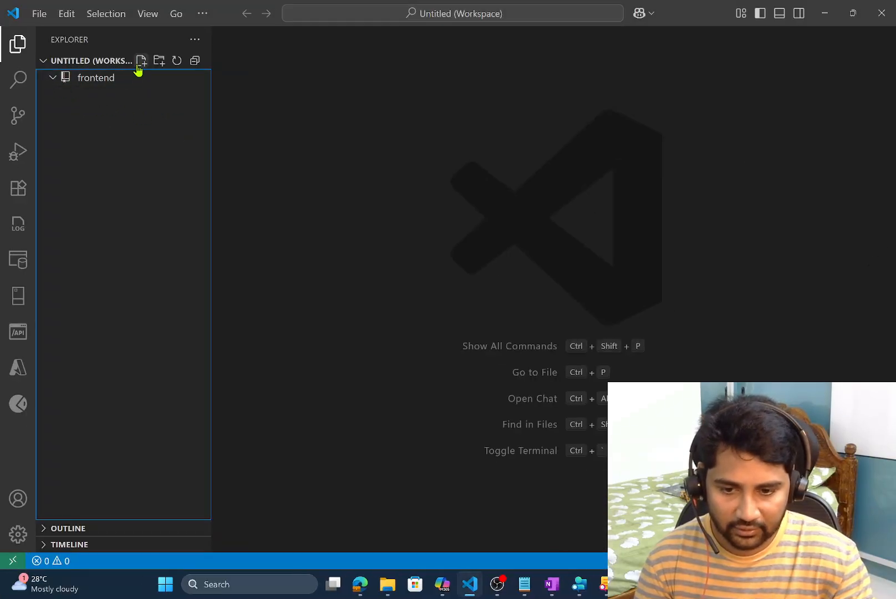
# Step: Create sample.html under frontend containing 'welcome to wafastudies'
pyautogui.click(141, 61)
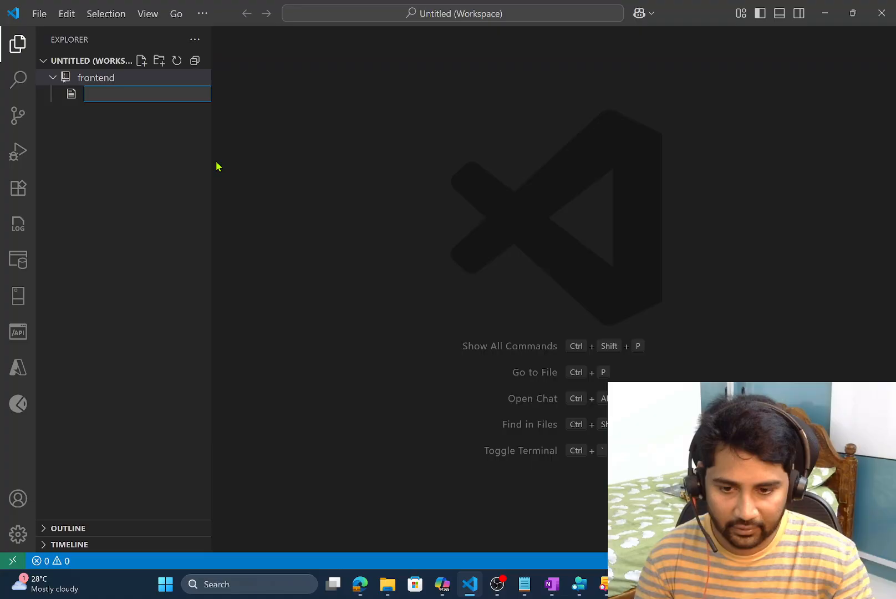
pyautogui.write('sample.htm')
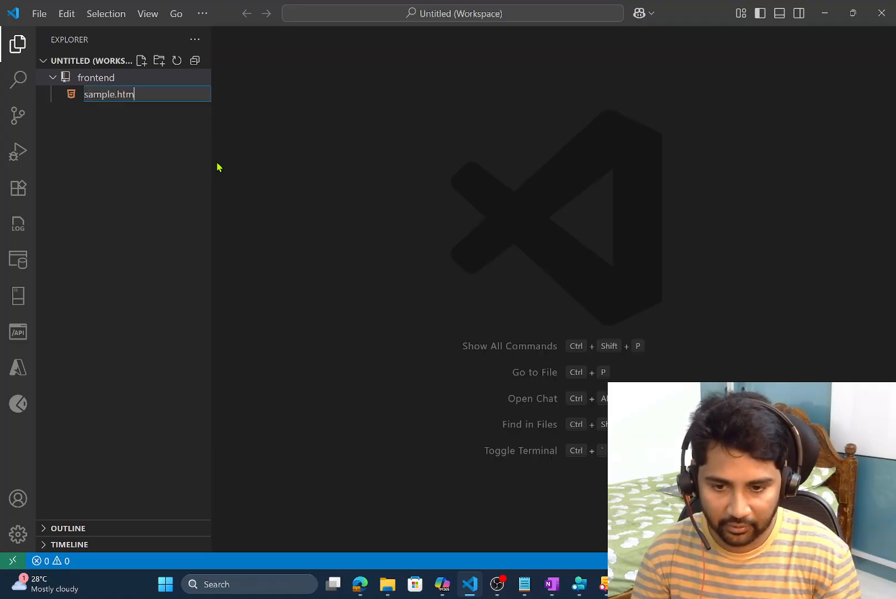
pyautogui.press('Enter')
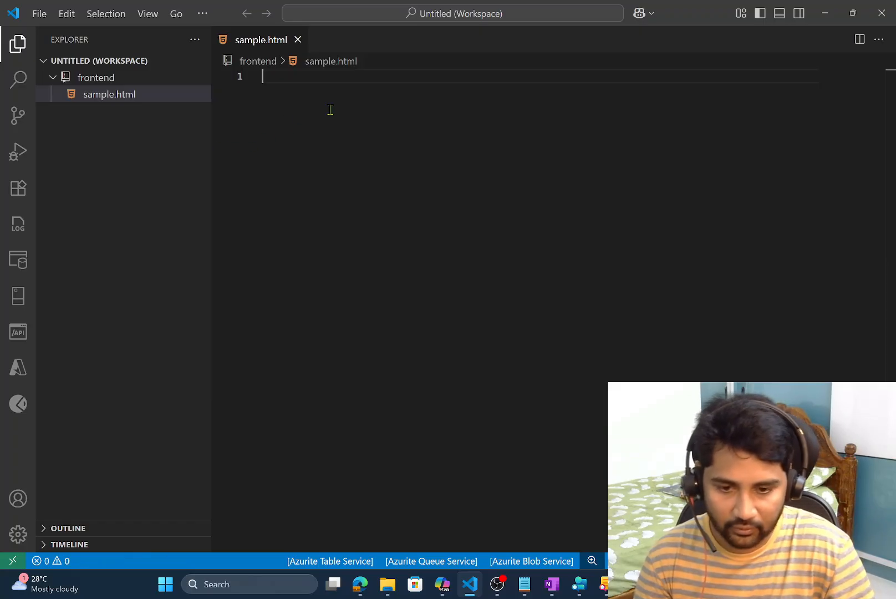
pyautogui.write('welcome to s')
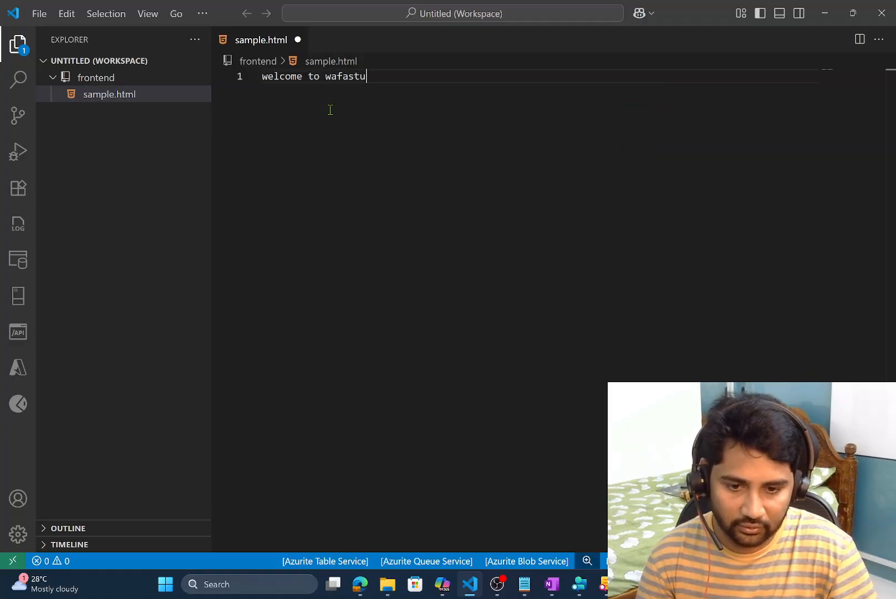
pyautogui.write('dies')
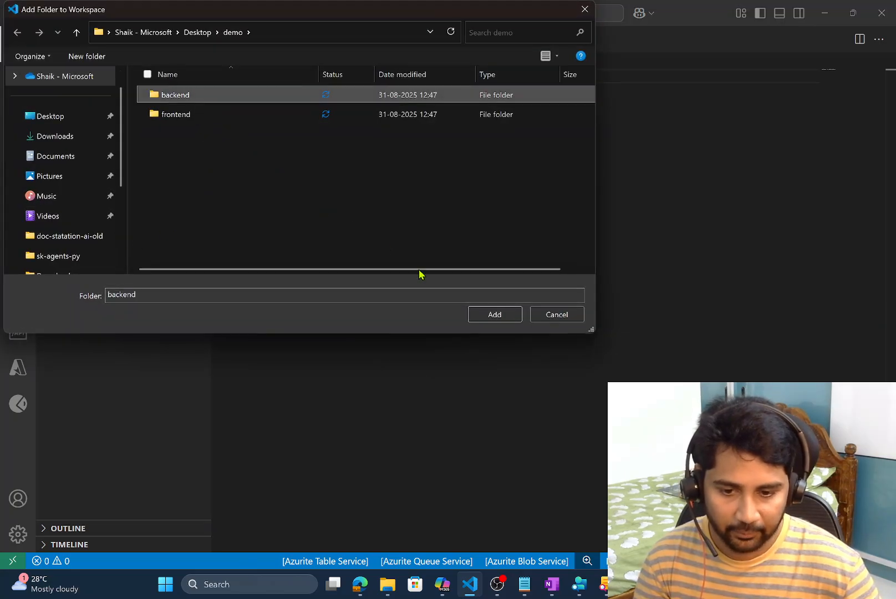
# Step: Add the trusted 'backend' folder to the workspace and create sample.py in it
pyautogui.click(494, 315)
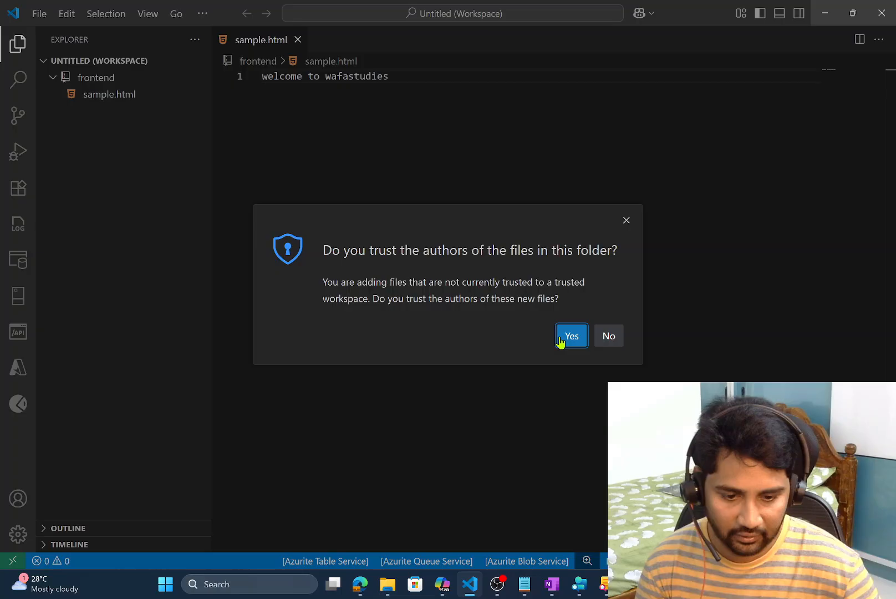
pyautogui.click(571, 335)
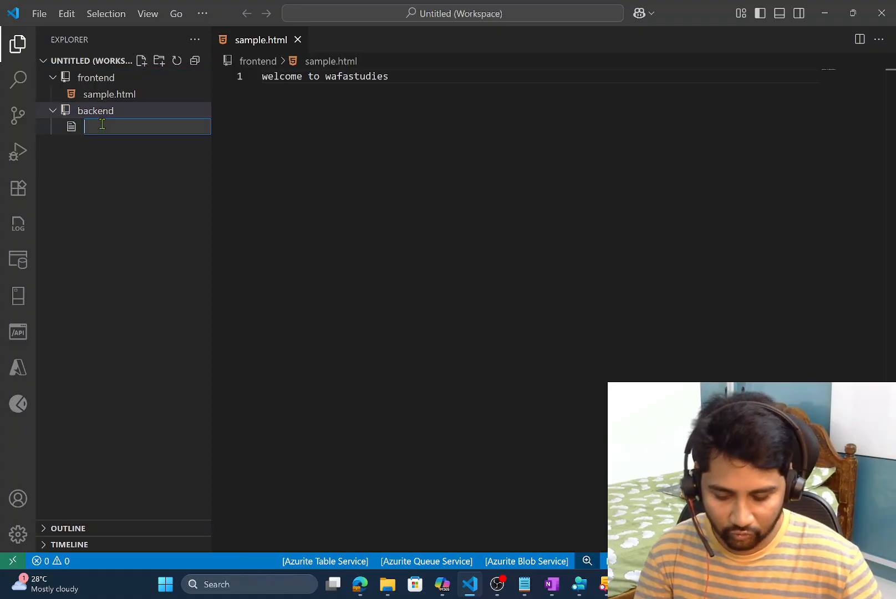
pyautogui.write('sample.py')
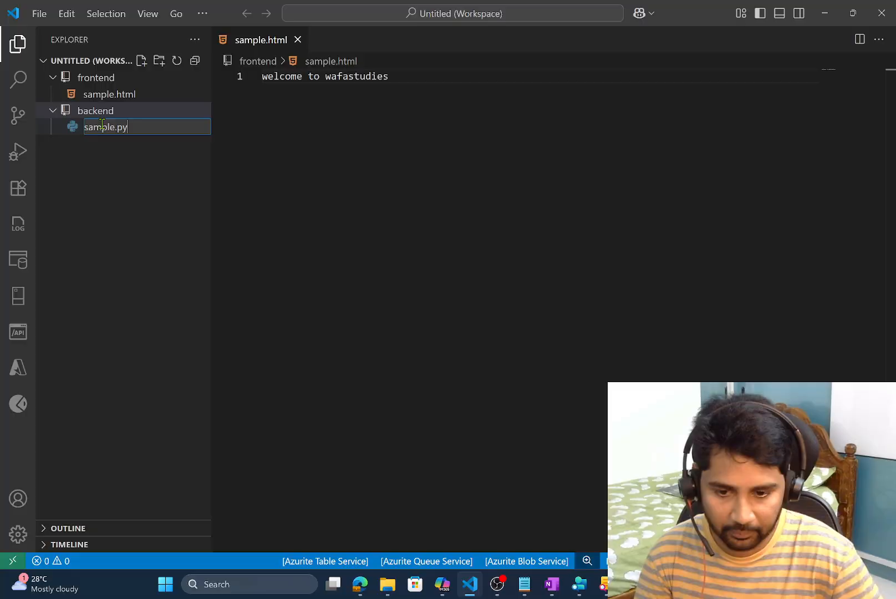
pyautogui.press('Enter')
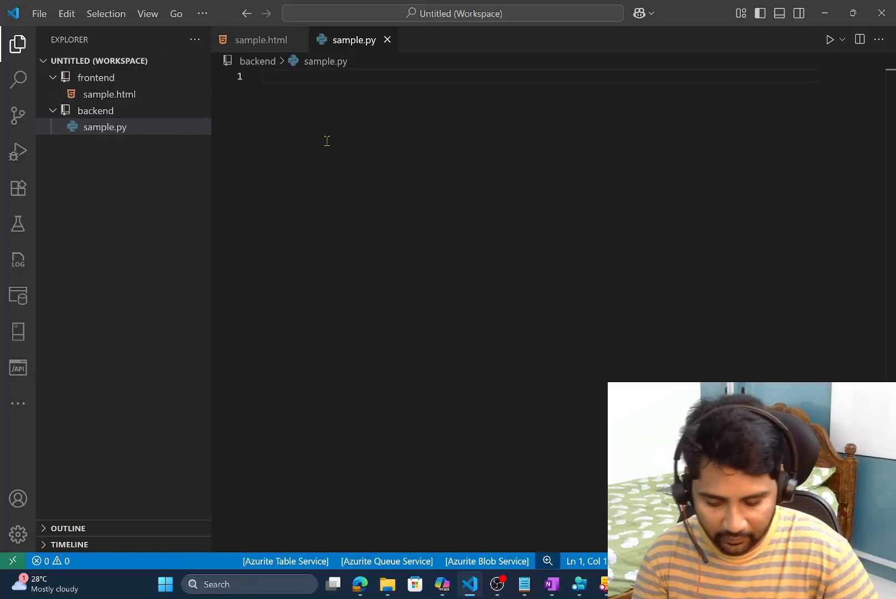
# Step: Write print('Hello World') in sample.py and collapse all workspace folders
pyautogui.write('print()')
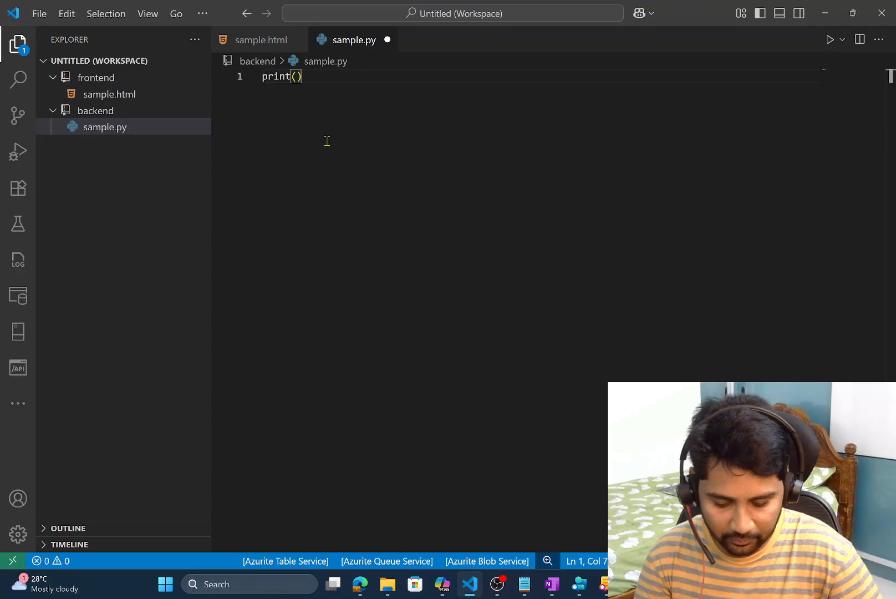
pyautogui.write("'Hello '")
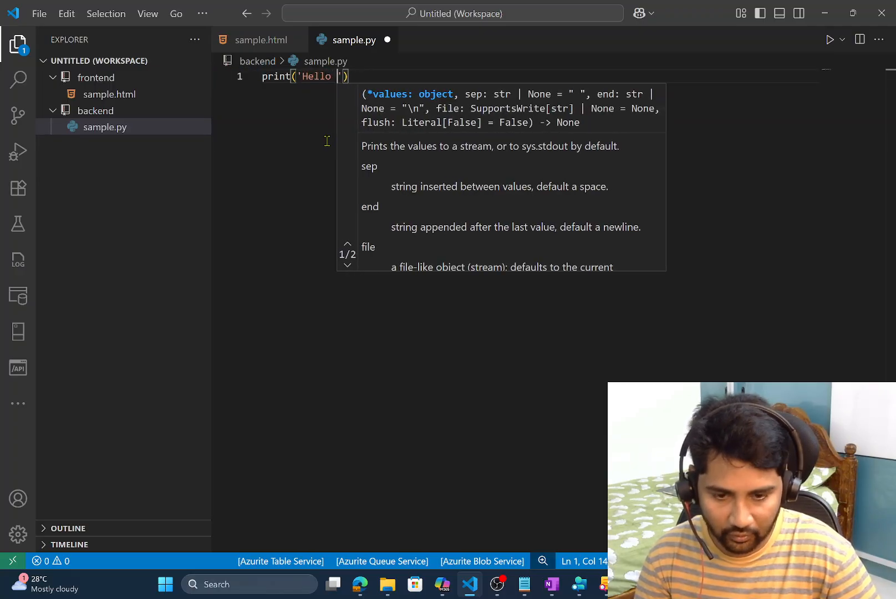
pyautogui.write('World')
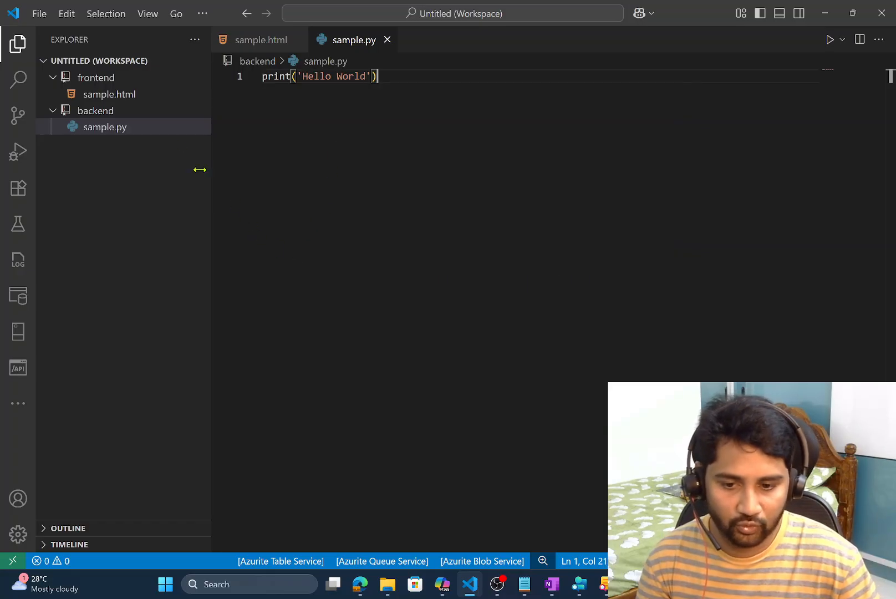
pyautogui.click(95, 111)
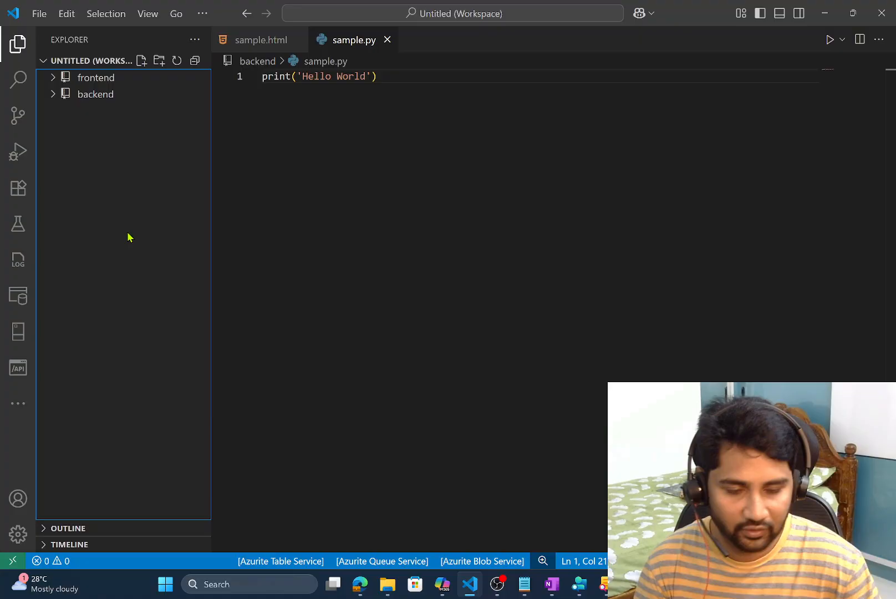
pyautogui.moveTo(123, 224)
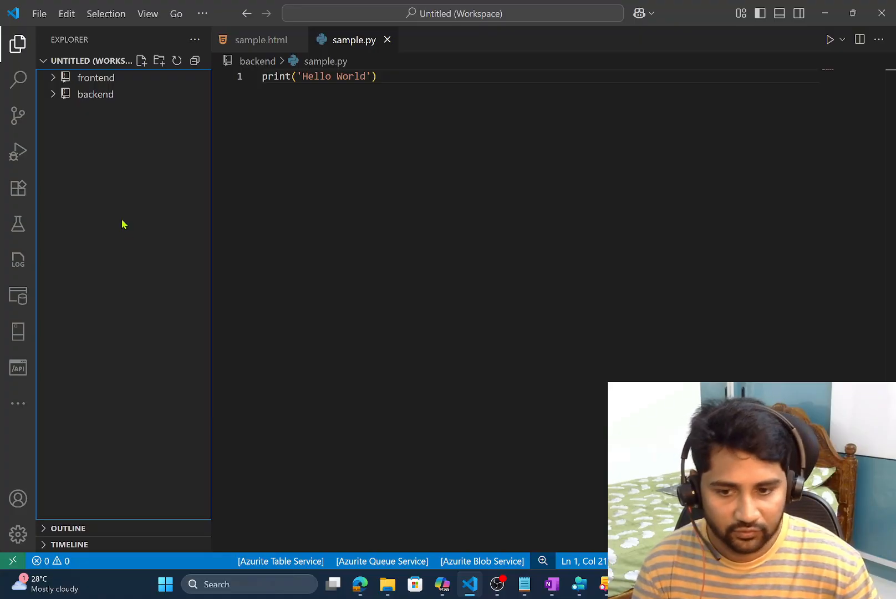
pyautogui.click(38, 13)
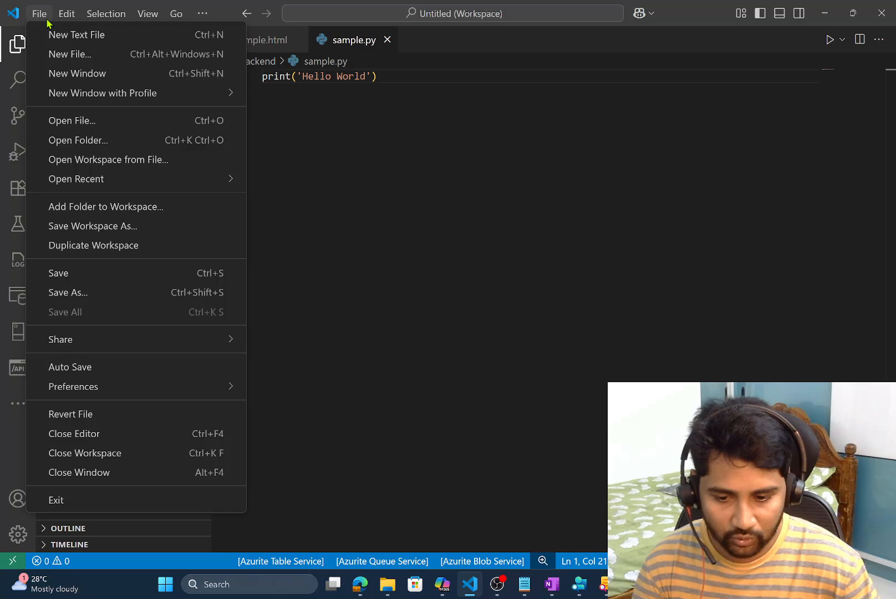
pyautogui.click(67, 292)
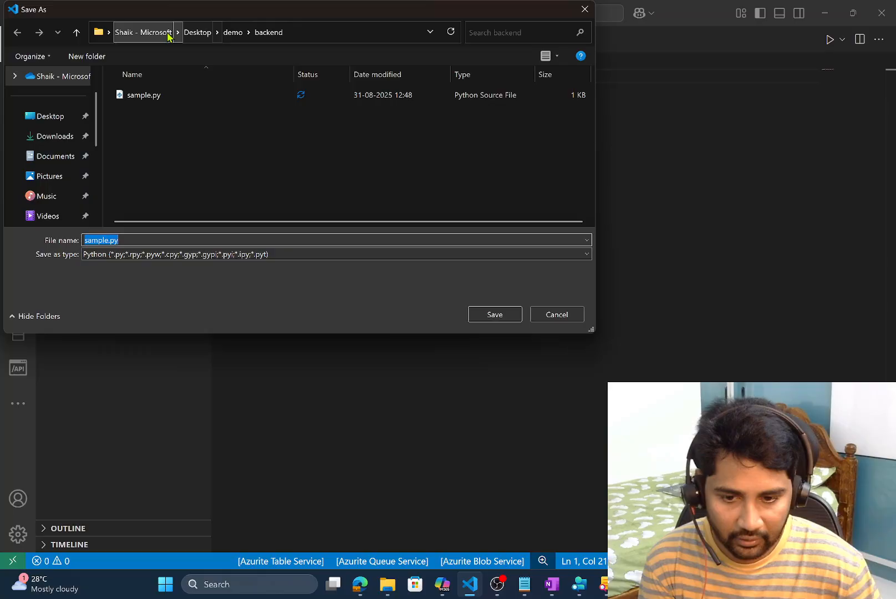
pyautogui.click(232, 32)
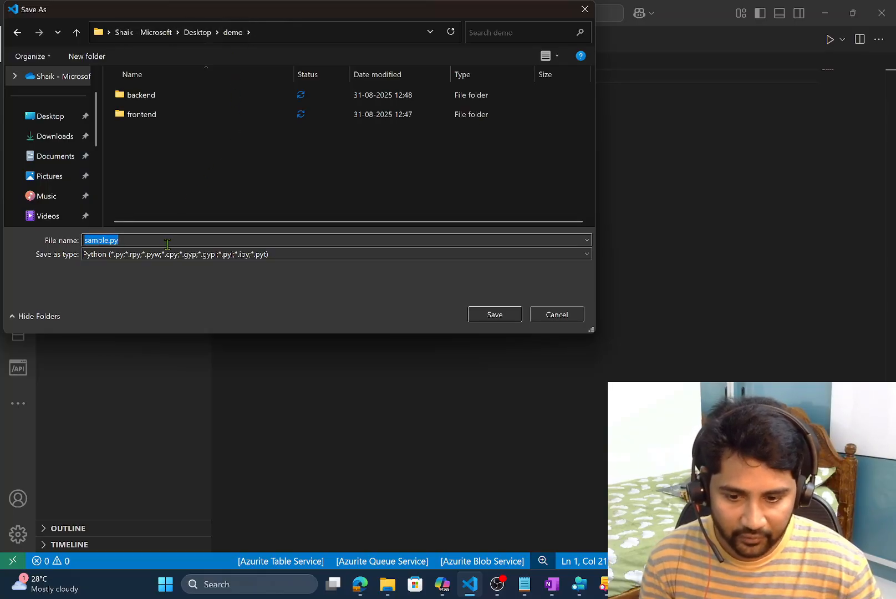
pyautogui.click(494, 314)
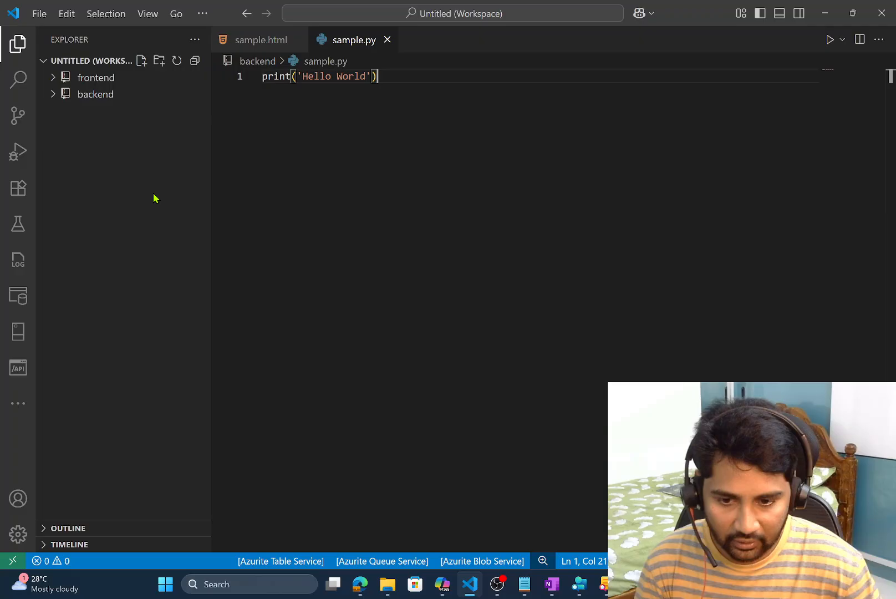
# Step: Save the workspace as myproj.code-workspace in the demo folder
pyautogui.click(46, 13)
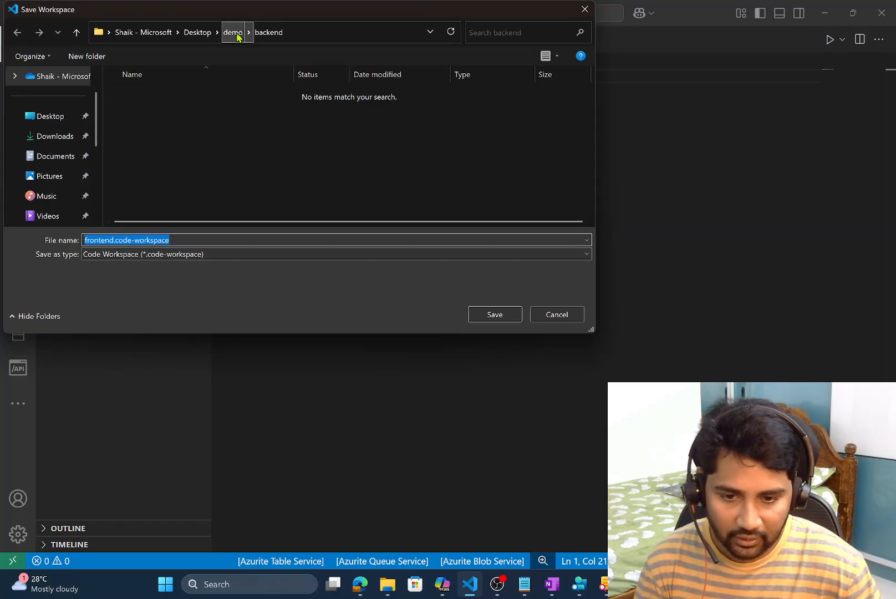
pyautogui.click(233, 32)
pyautogui.write('myproj')
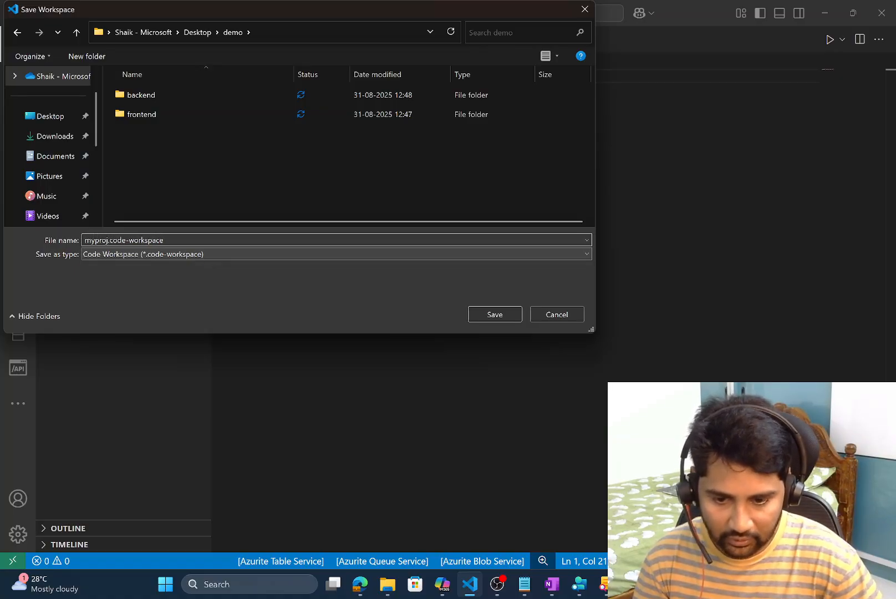
pyautogui.click(495, 314)
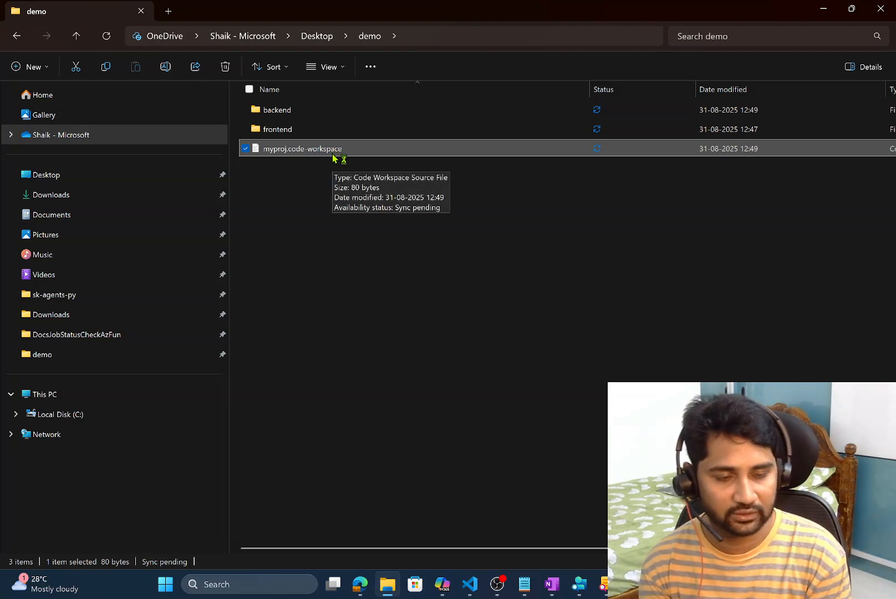
pyautogui.moveTo(333, 154)
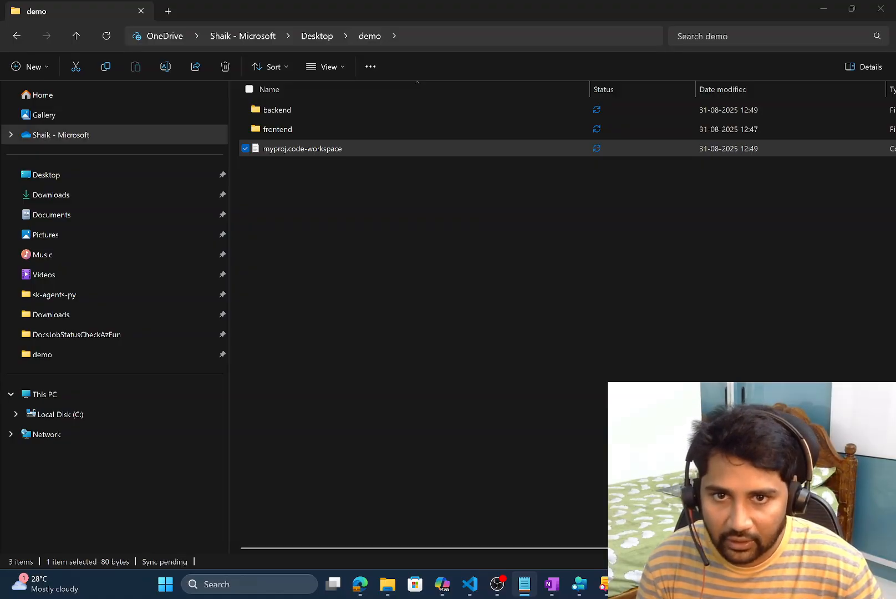
# Step: View myproj.code-workspace's folder list in Notepad, then open it in Visual Studio Code
pyautogui.doubleClick(302, 148)
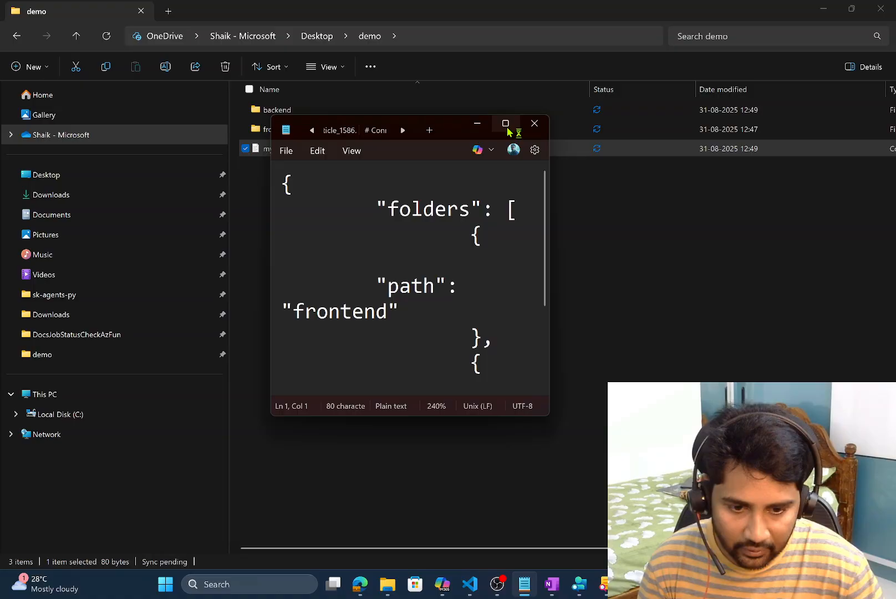
pyautogui.click(505, 123)
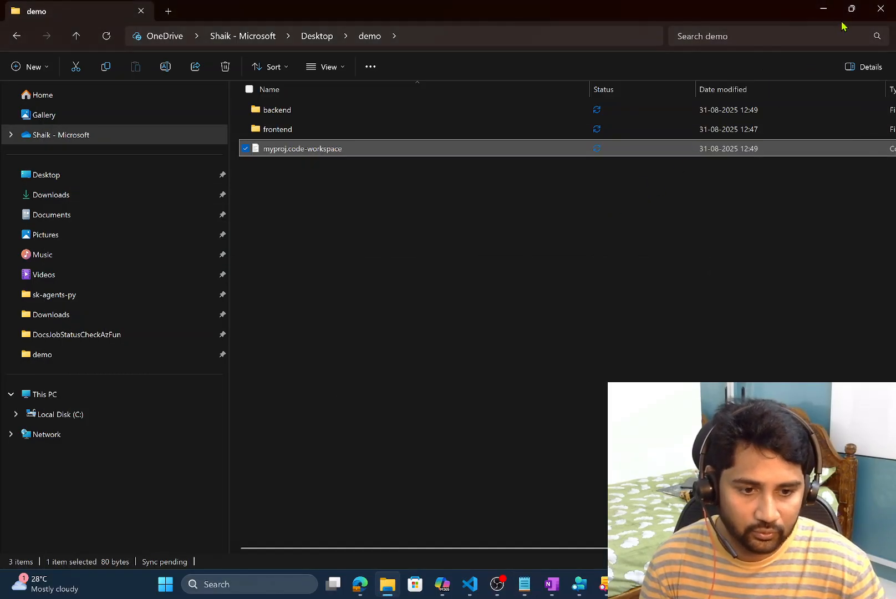
pyautogui.doubleClick(303, 148)
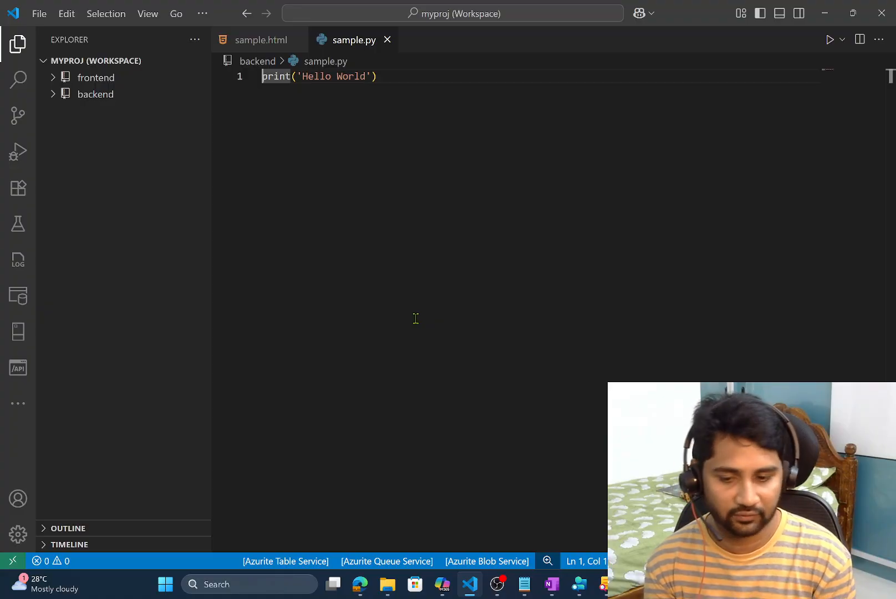
pyautogui.moveTo(394, 153)
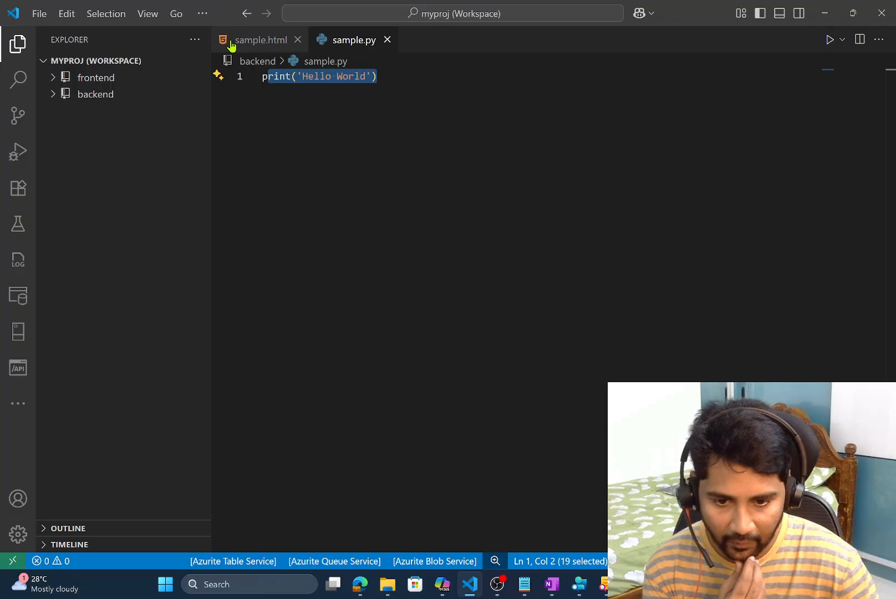
# Step: Expand frontend and backend in the myproj tree to reveal sample.html and sample.py
pyautogui.click(262, 39)
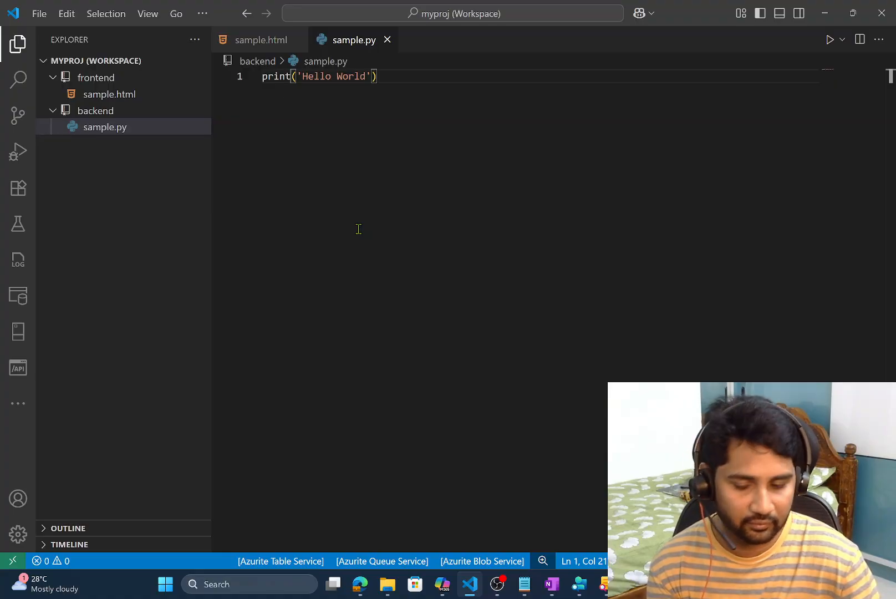
pyautogui.moveTo(193, 206)
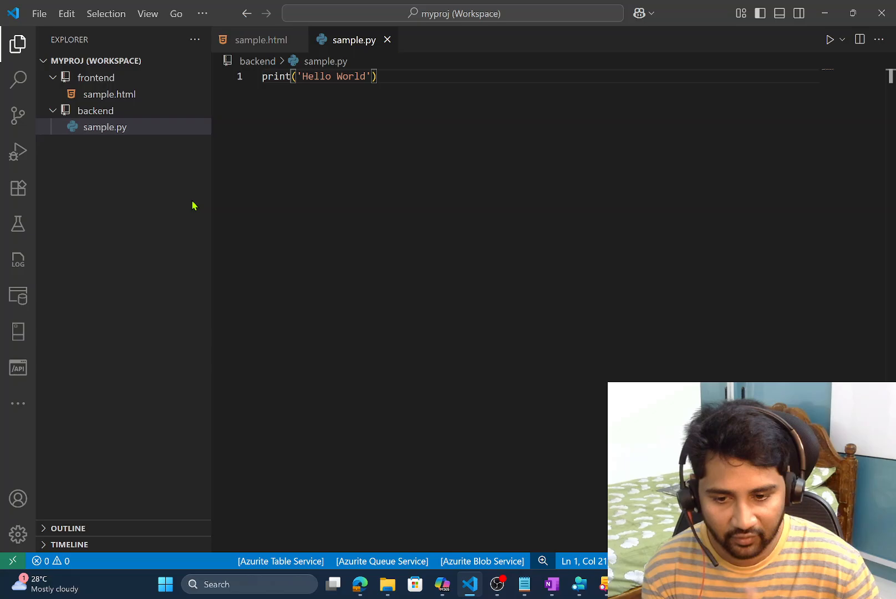
pyautogui.click(18, 534)
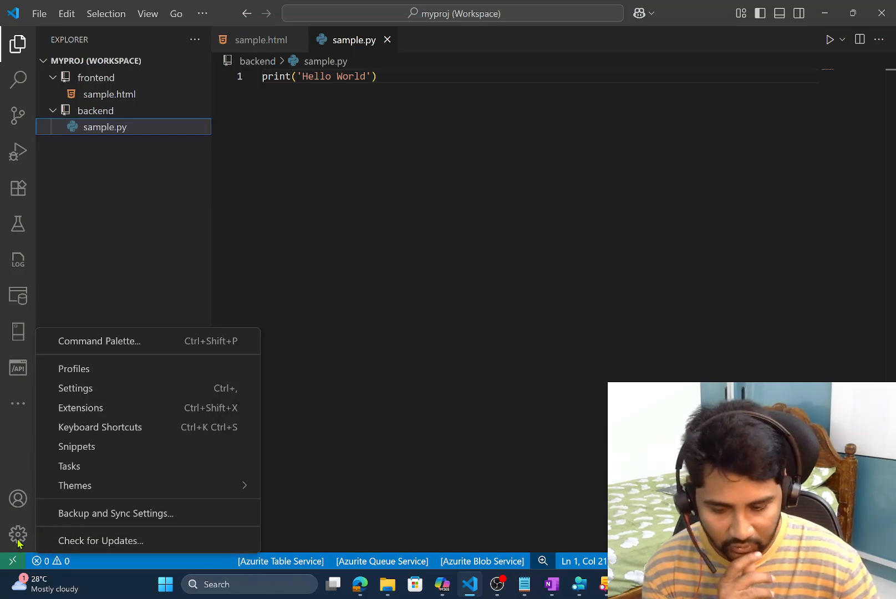
# Step: Change the Workspace-scope Editor: Font Size from 14 to 9 and return to sample.py
pyautogui.click(74, 388)
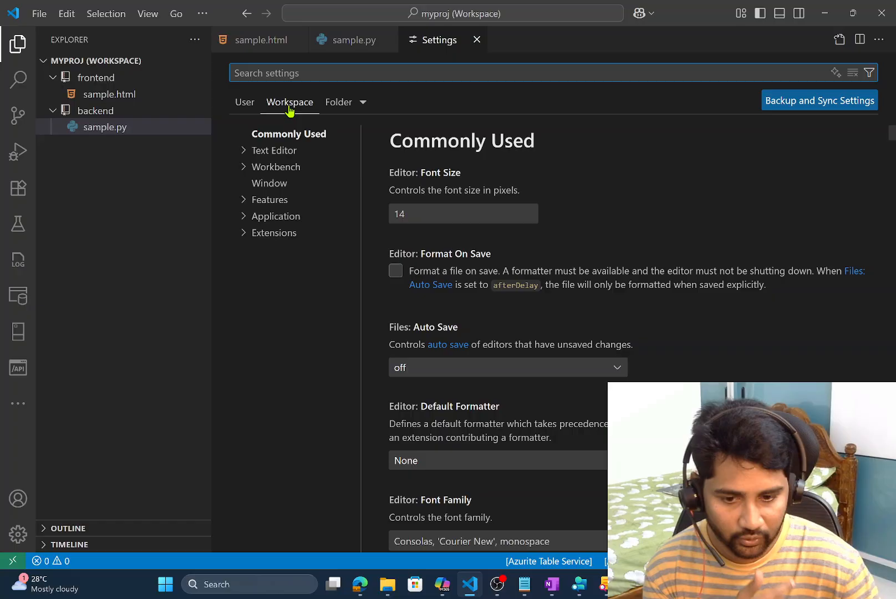
pyautogui.moveTo(332, 150)
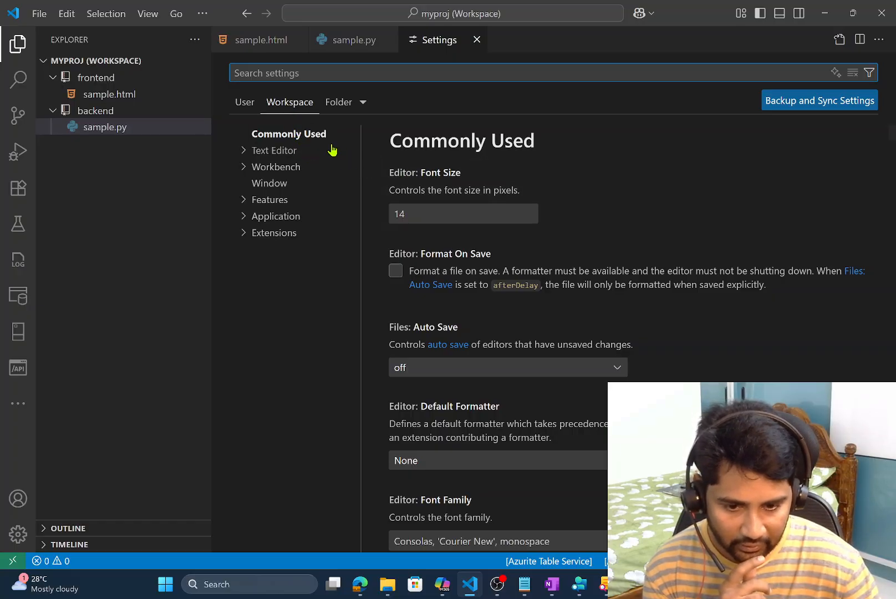
pyautogui.click(463, 213)
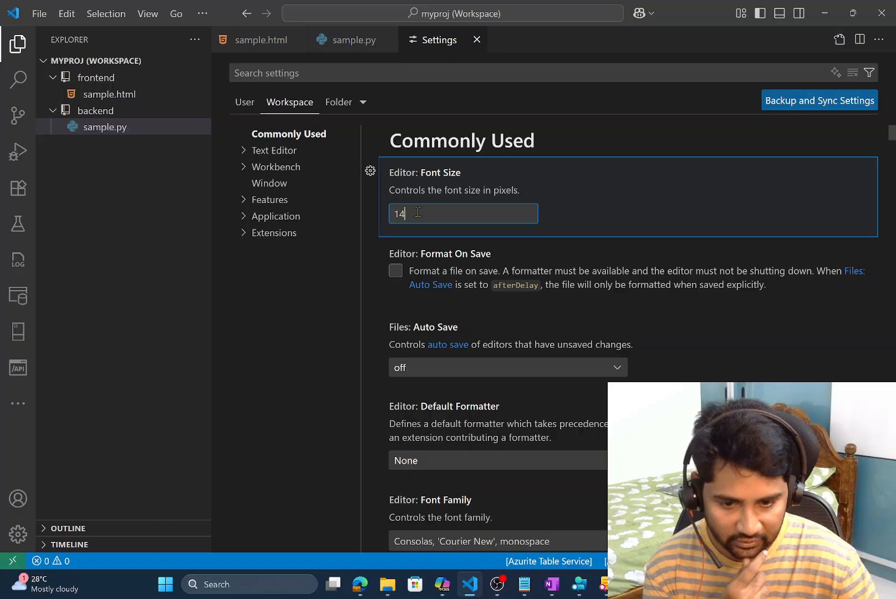
pyautogui.write('9')
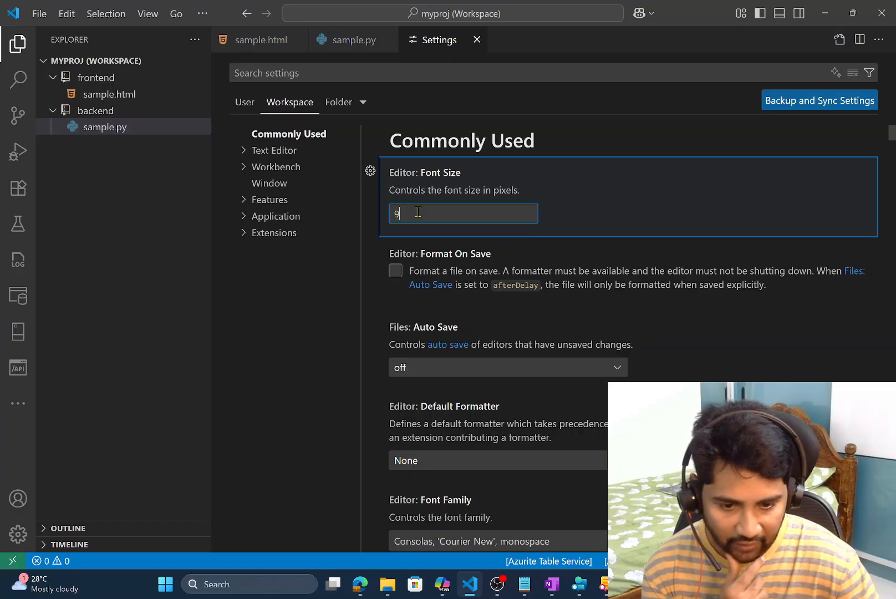
pyautogui.moveTo(382, 133)
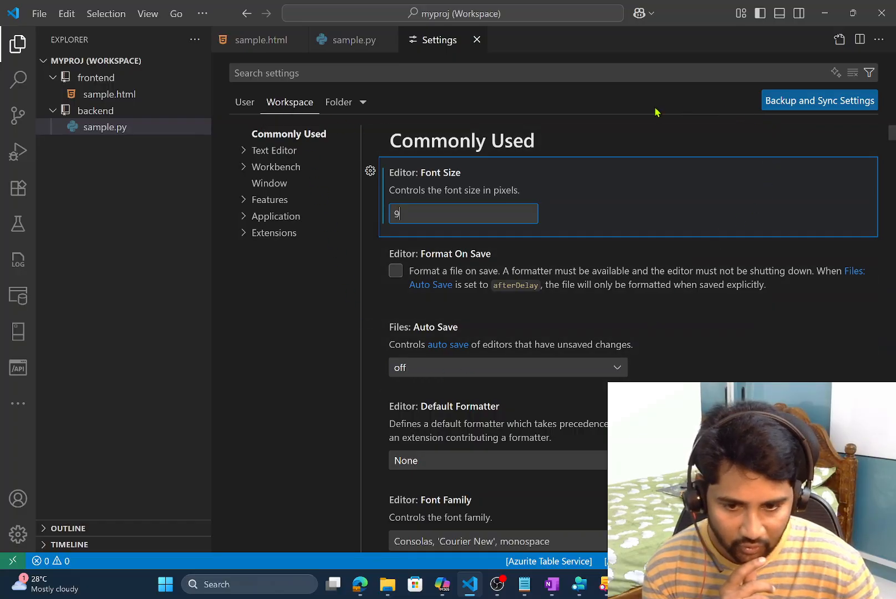
pyautogui.click(352, 40)
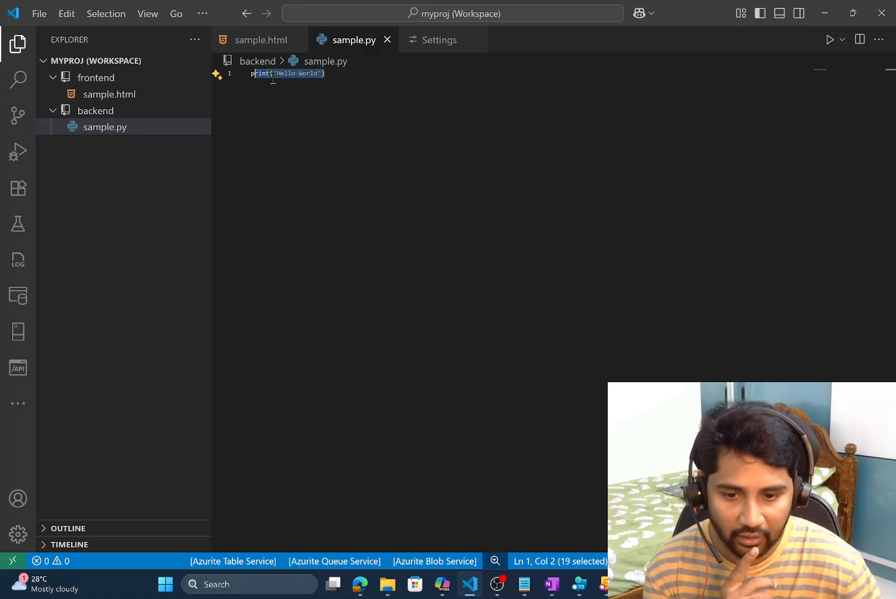
# Step: Raise the workspace editor font size to 30 and check sample.html's enlarged text
pyautogui.click(257, 39)
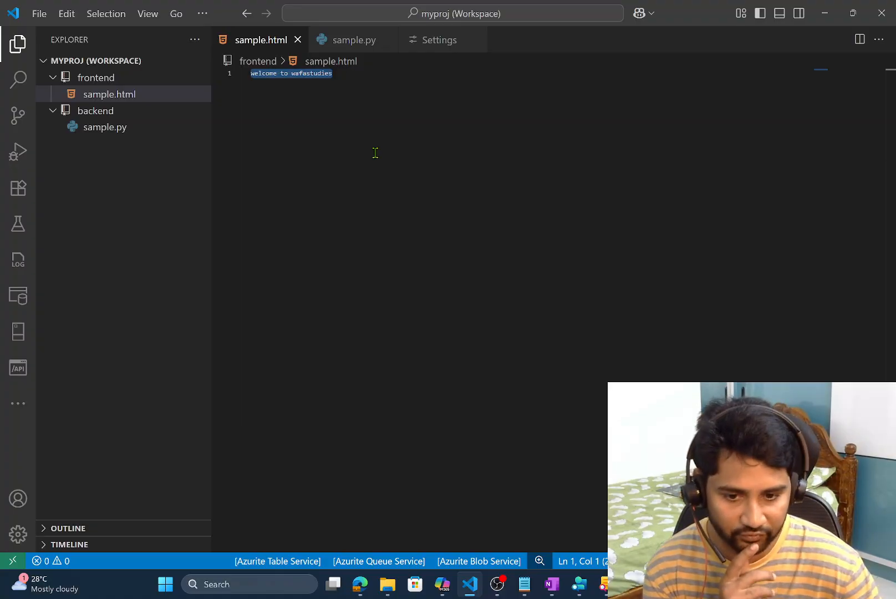
pyautogui.moveTo(448, 55)
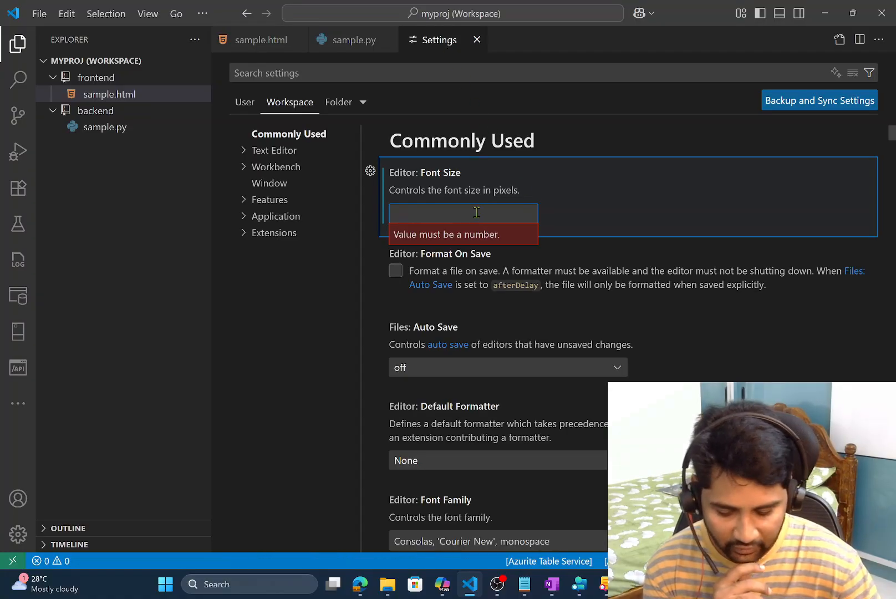
pyautogui.write('3')
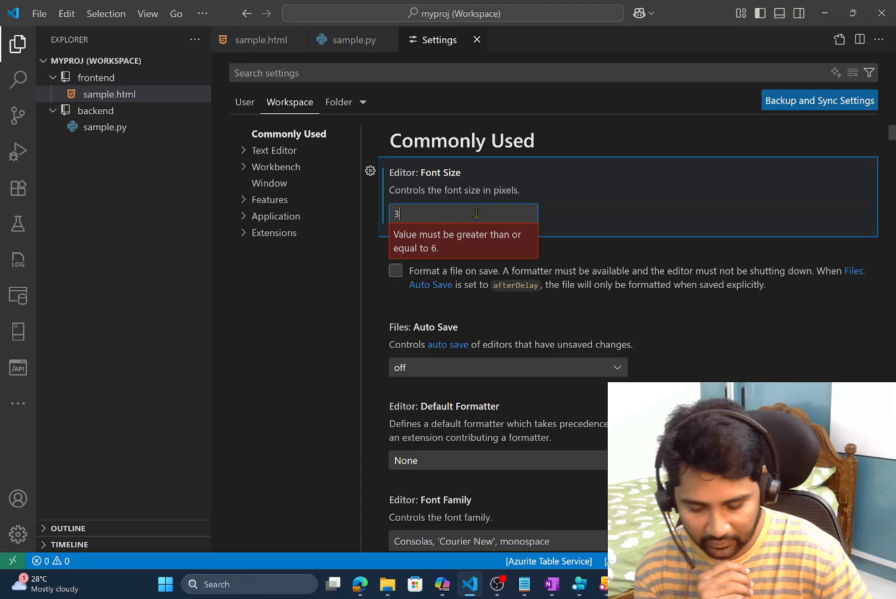
pyautogui.click(347, 40)
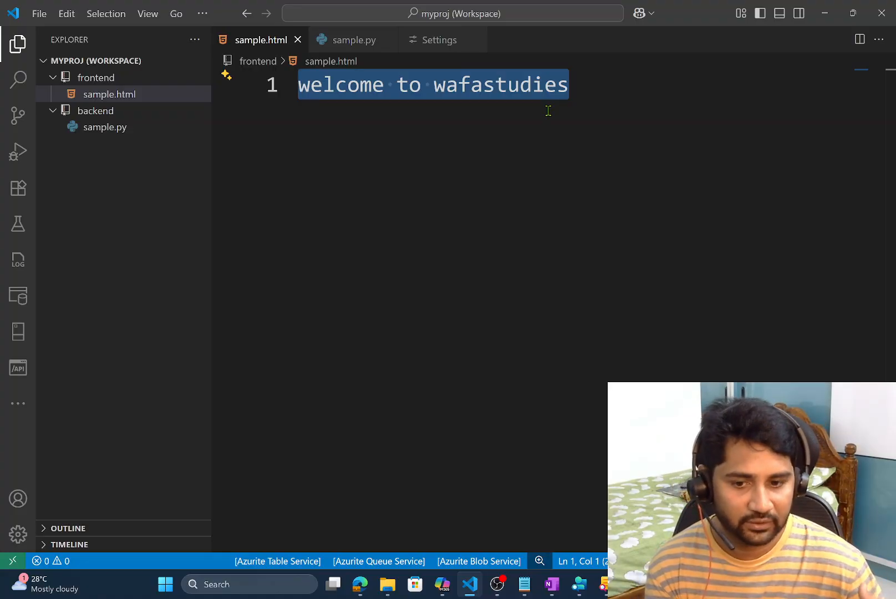
pyautogui.moveTo(254, 40)
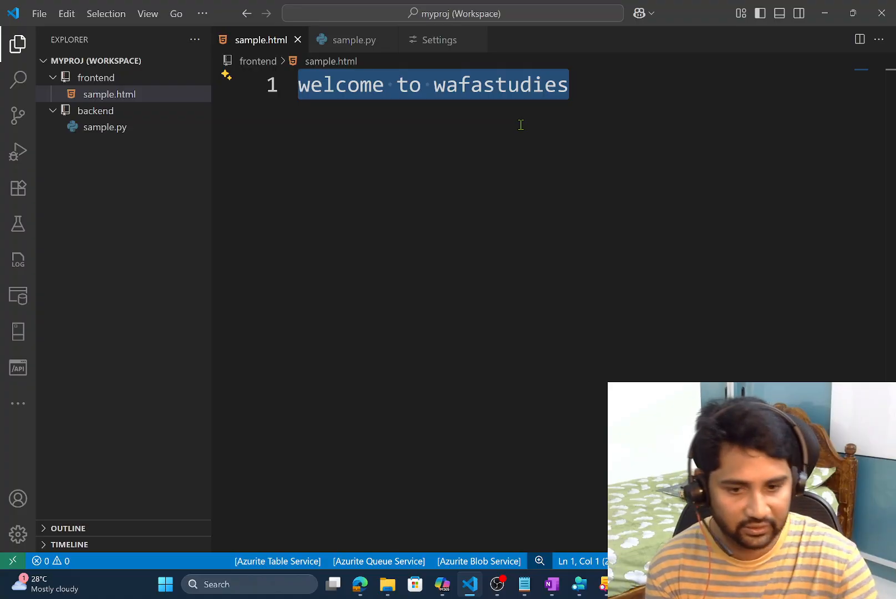
pyautogui.click(440, 39)
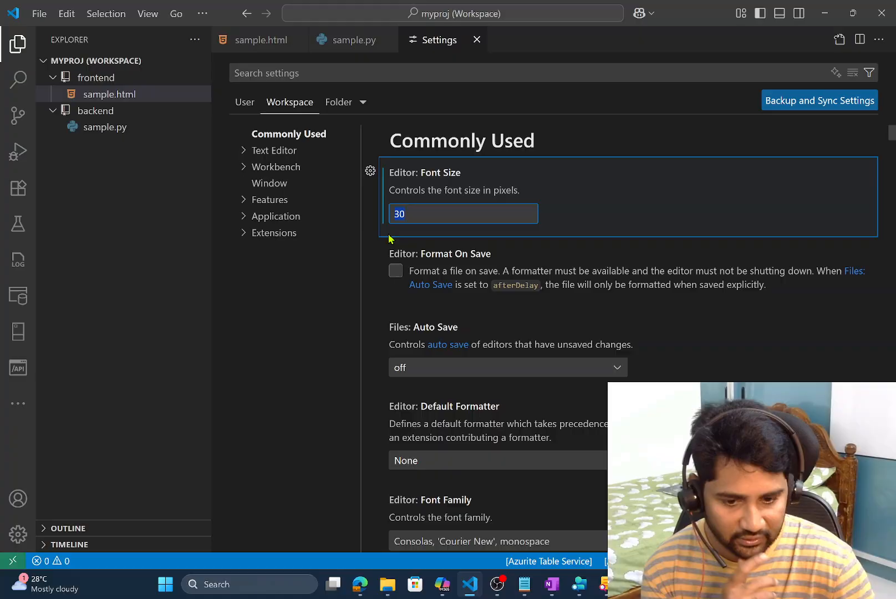
# Step: Set the frontend folder's editor font size to 9
pyautogui.click(338, 102)
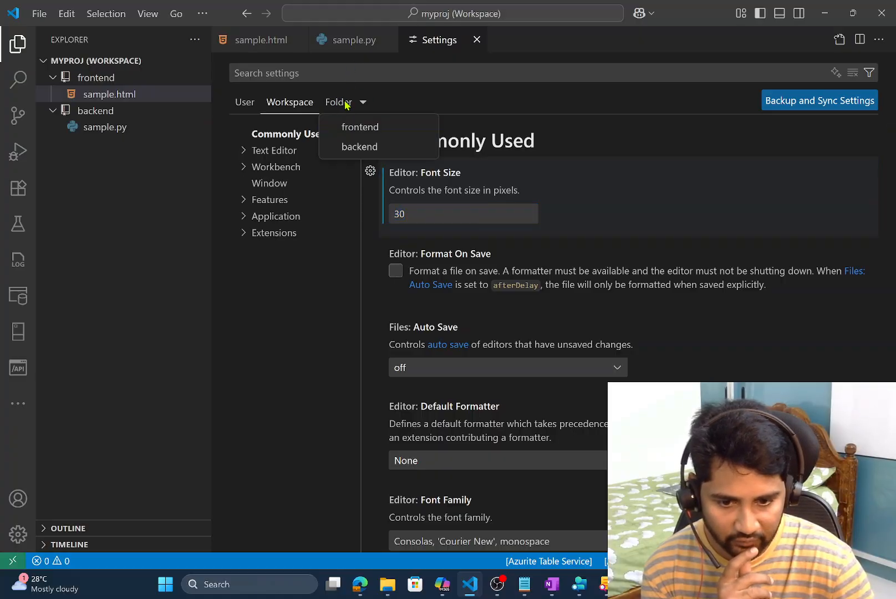
pyautogui.click(360, 126)
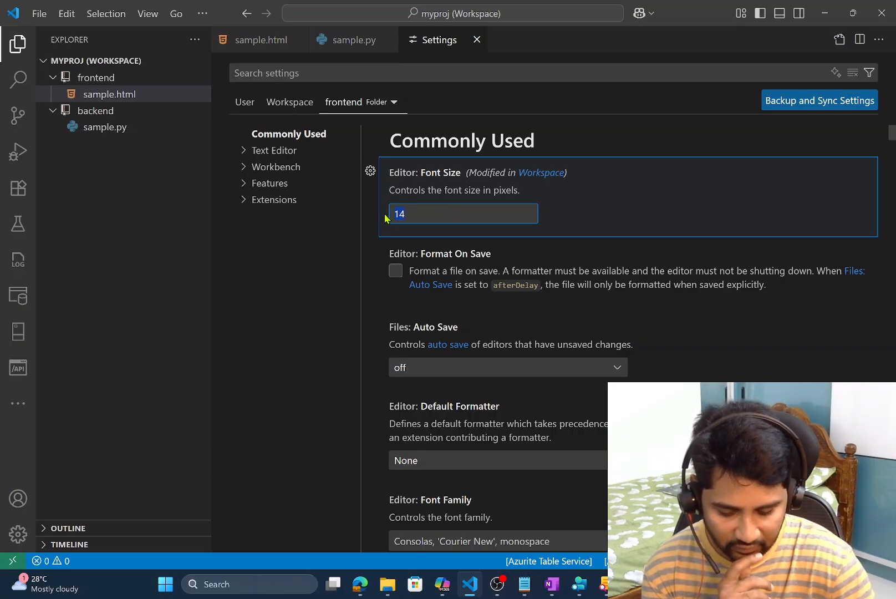
pyautogui.write('9')
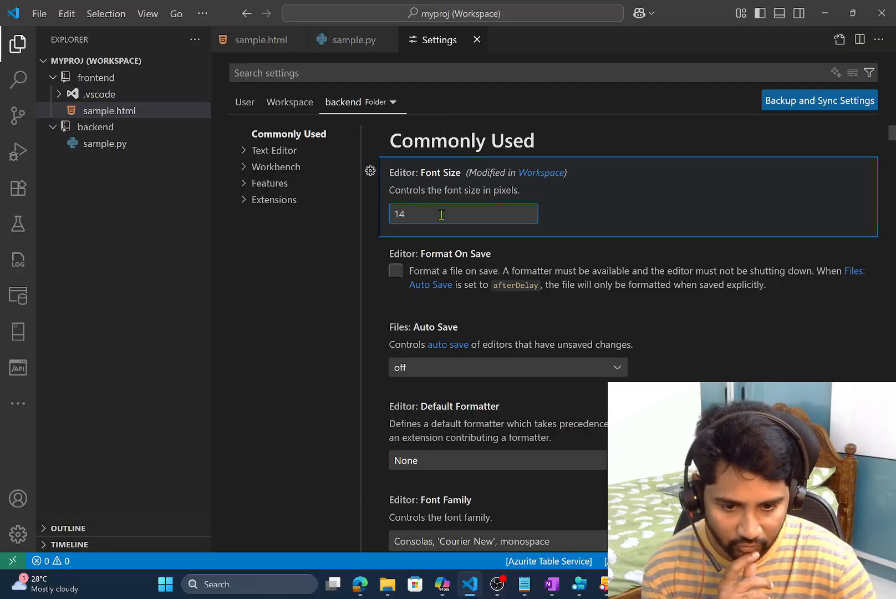
# Step: Set the backend folder's editor font size to 25 and return to sample.html
pyautogui.press('Backspace')
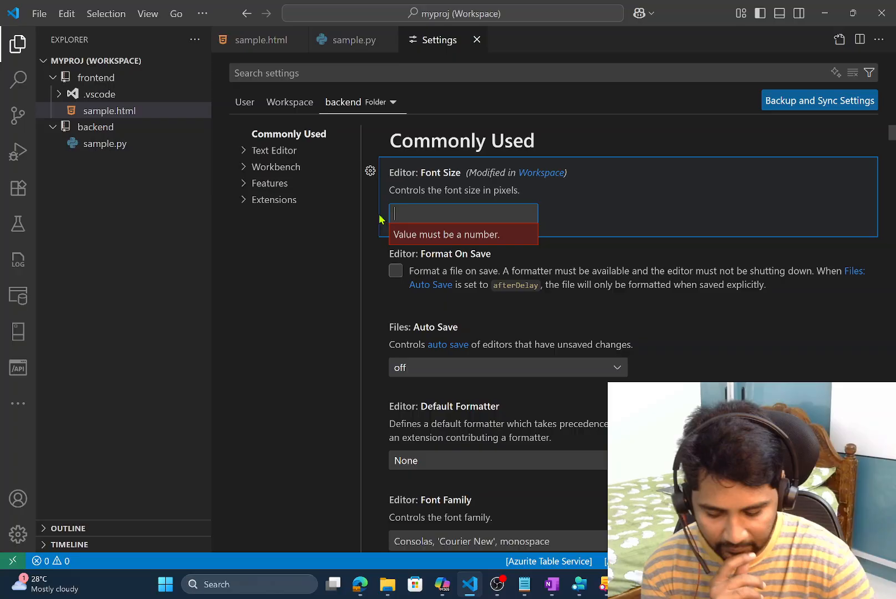
pyautogui.write('2')
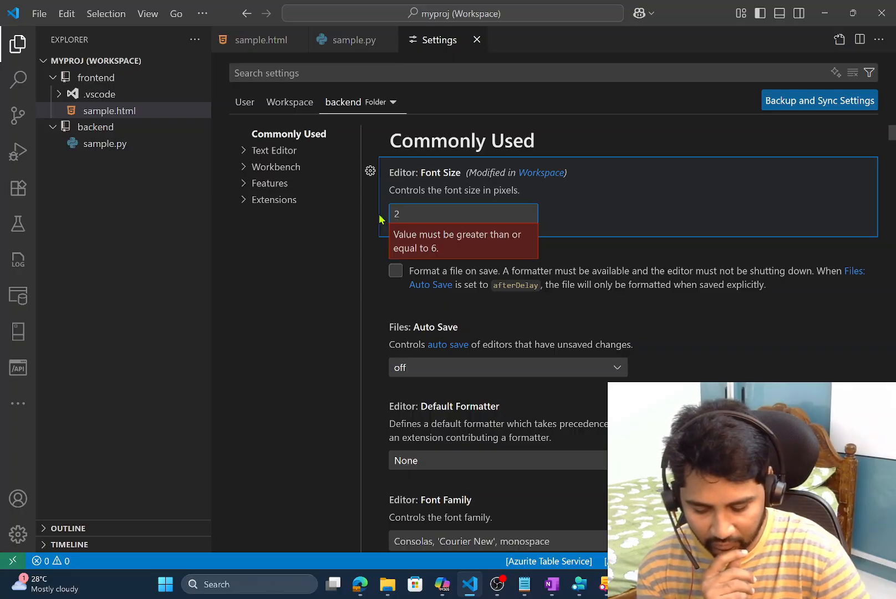
pyautogui.write('5')
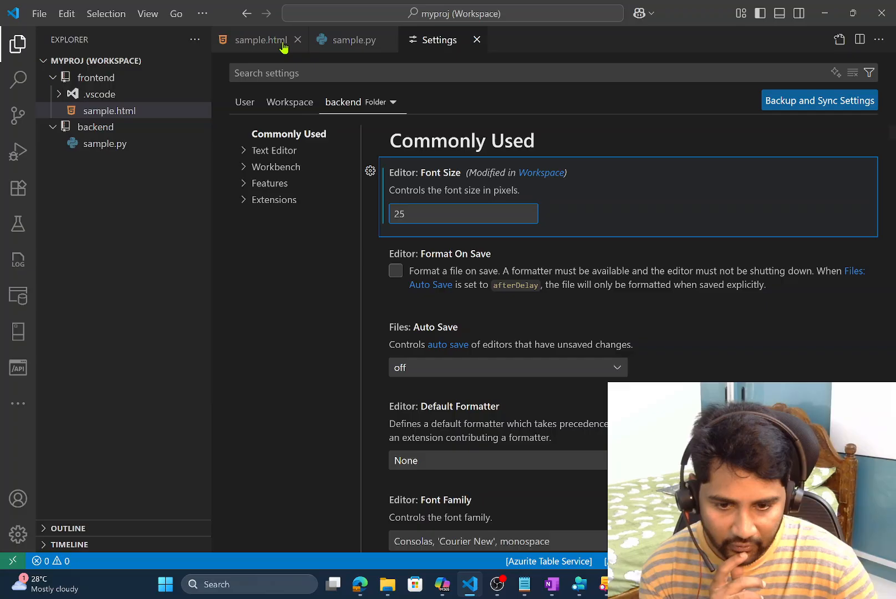
pyautogui.click(260, 39)
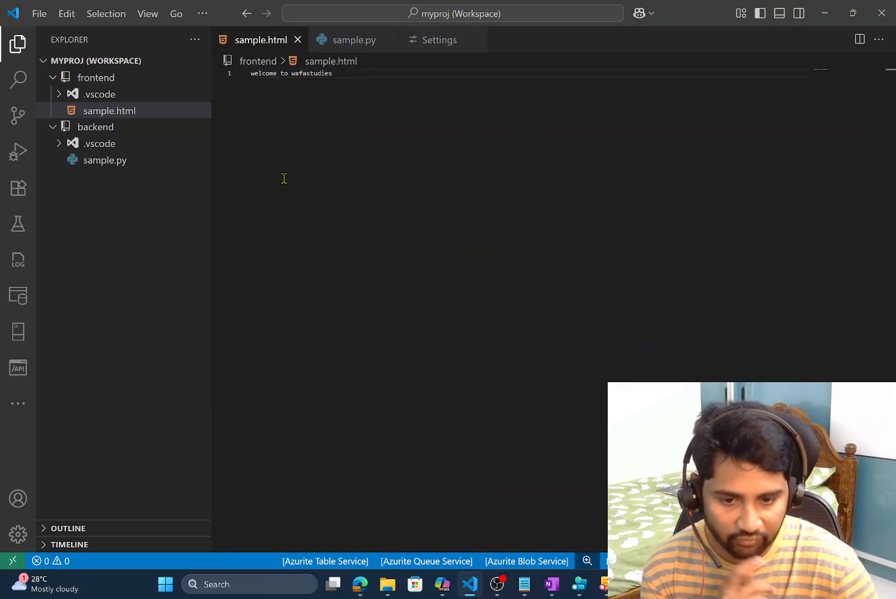
pyautogui.moveTo(353, 41)
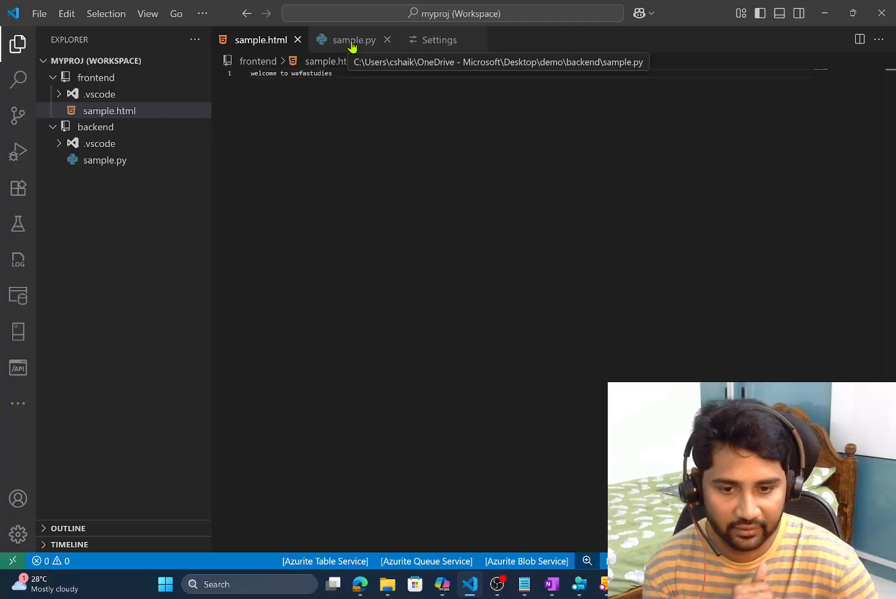
# Step: Compare sample.py's large text with sample.html's small text, then return to backend font size 25 settings
pyautogui.click(353, 40)
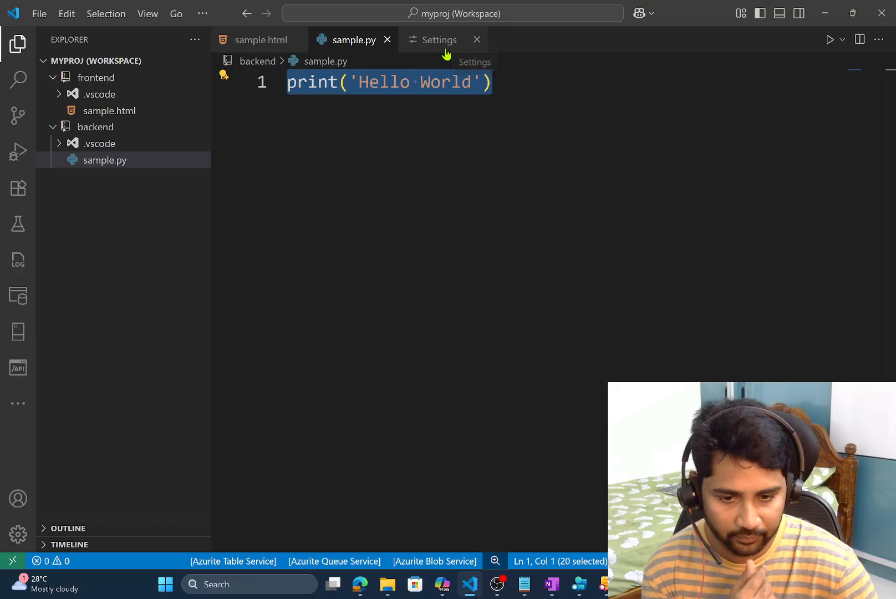
pyautogui.moveTo(437, 42)
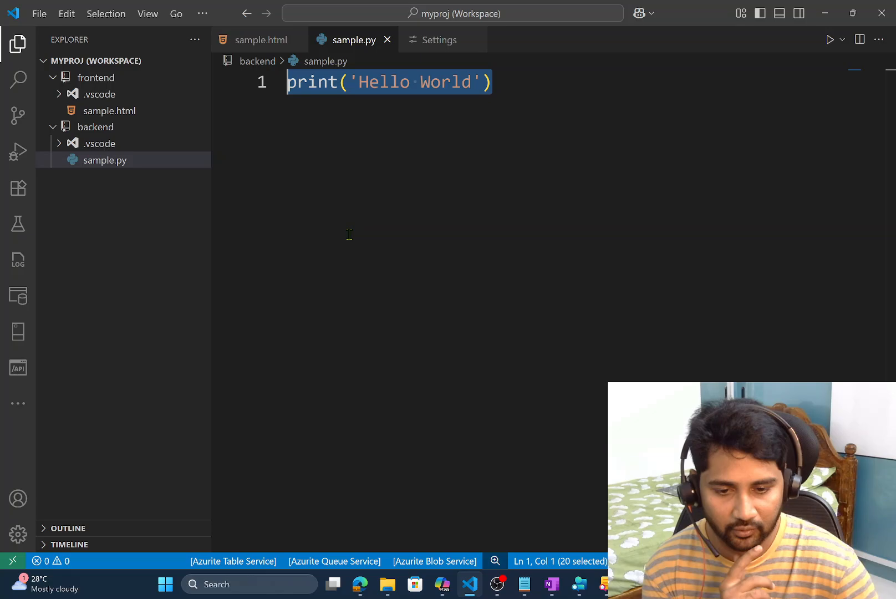
pyautogui.moveTo(360, 160)
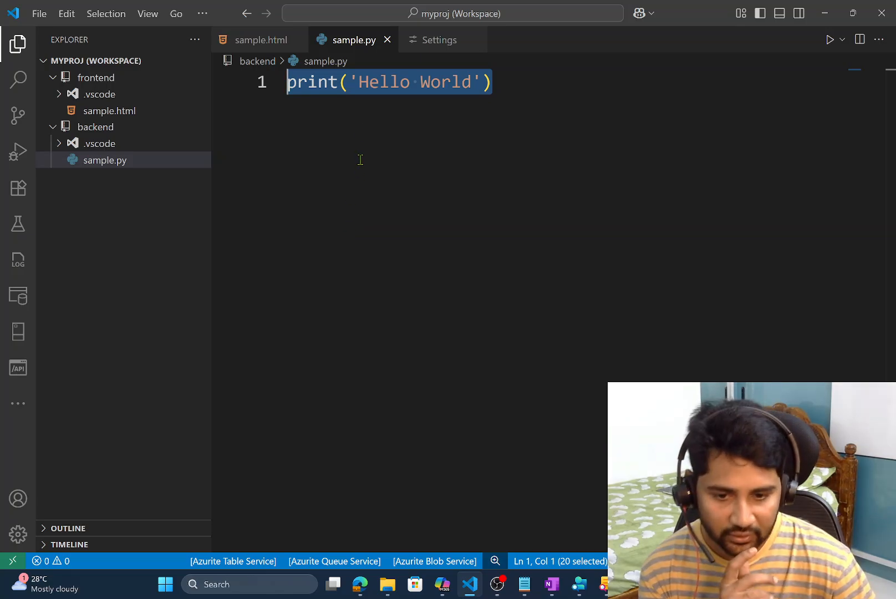
pyautogui.click(258, 39)
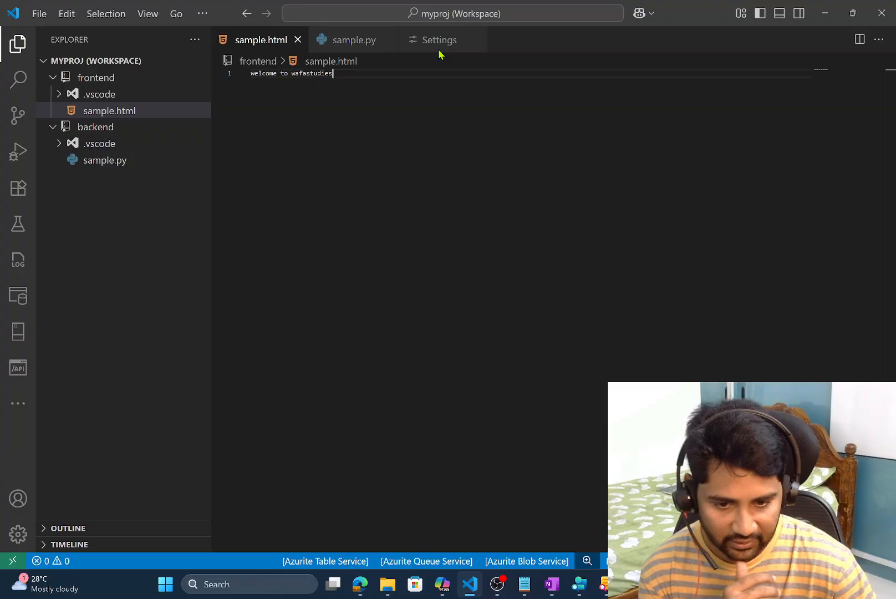
pyautogui.click(440, 40)
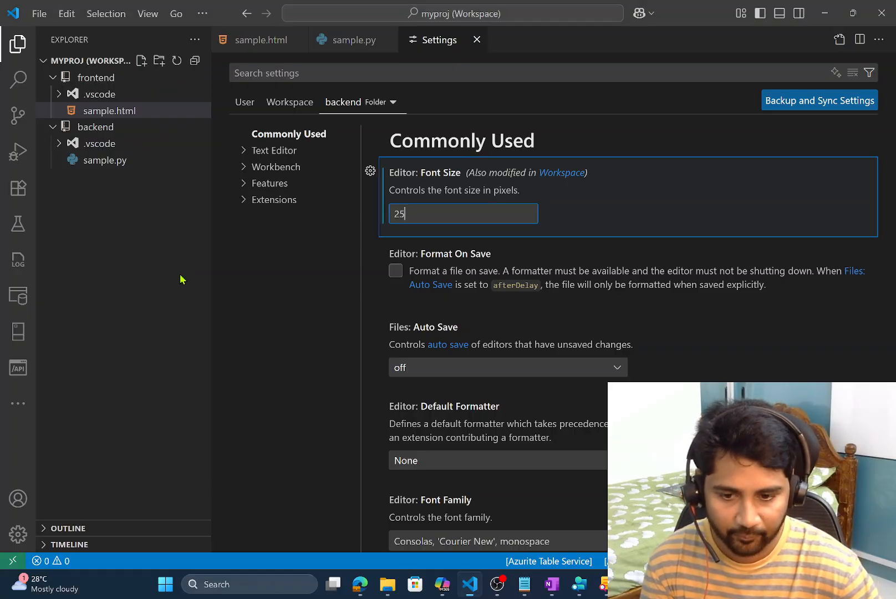
# Step: View the frontend and backend .vscode settings.json files holding font sizes 9 and 25
pyautogui.click(99, 94)
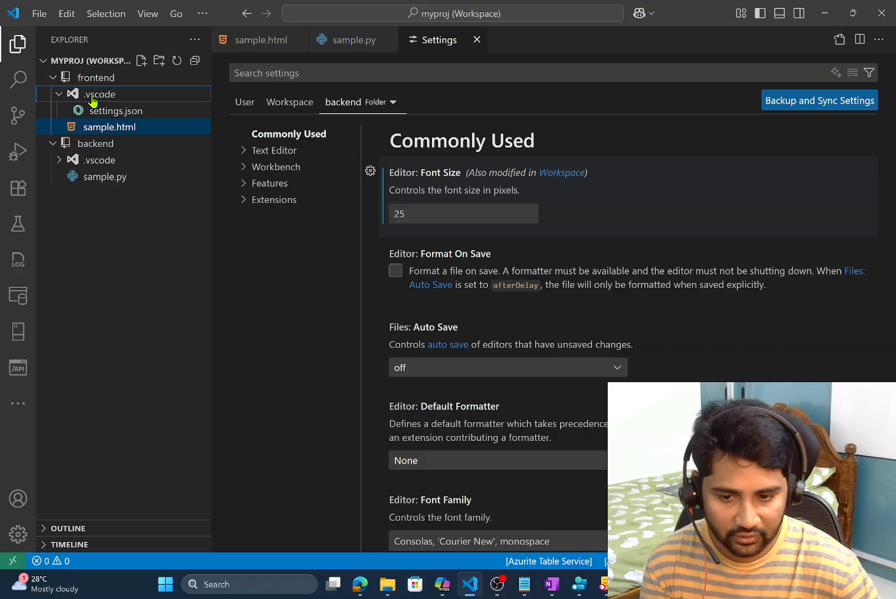
pyautogui.doubleClick(116, 110)
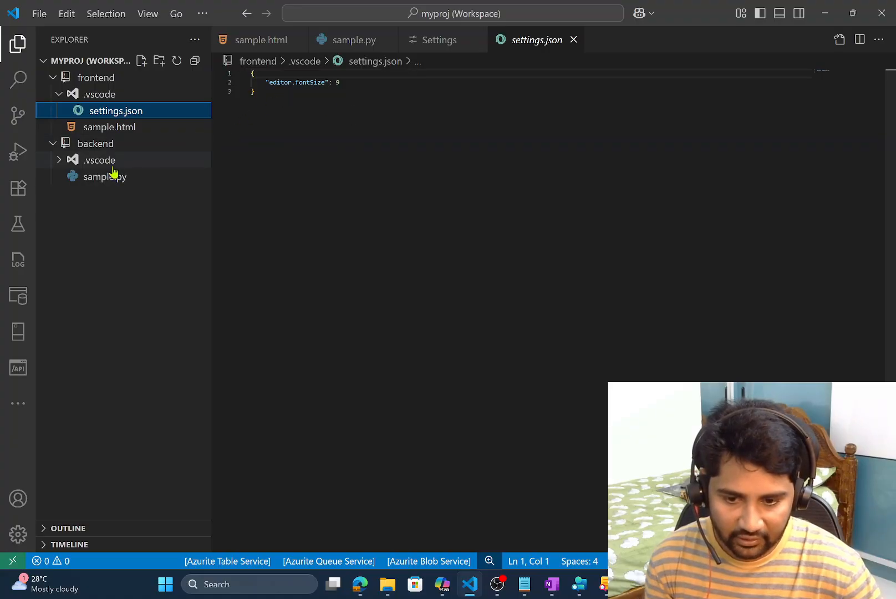
pyautogui.click(97, 160)
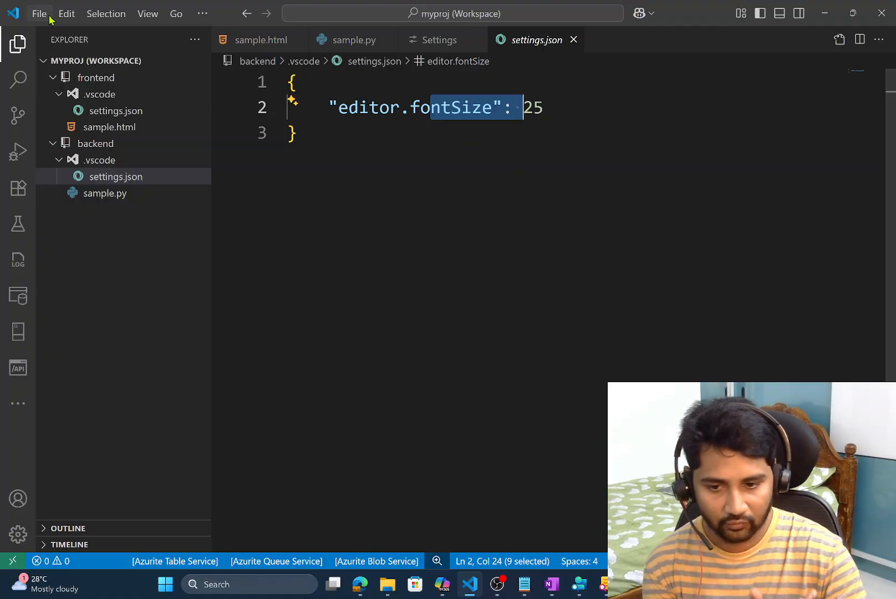
# Step: Close the myproj workspace and bring up the demo folder in File Explorer
pyautogui.click(39, 14)
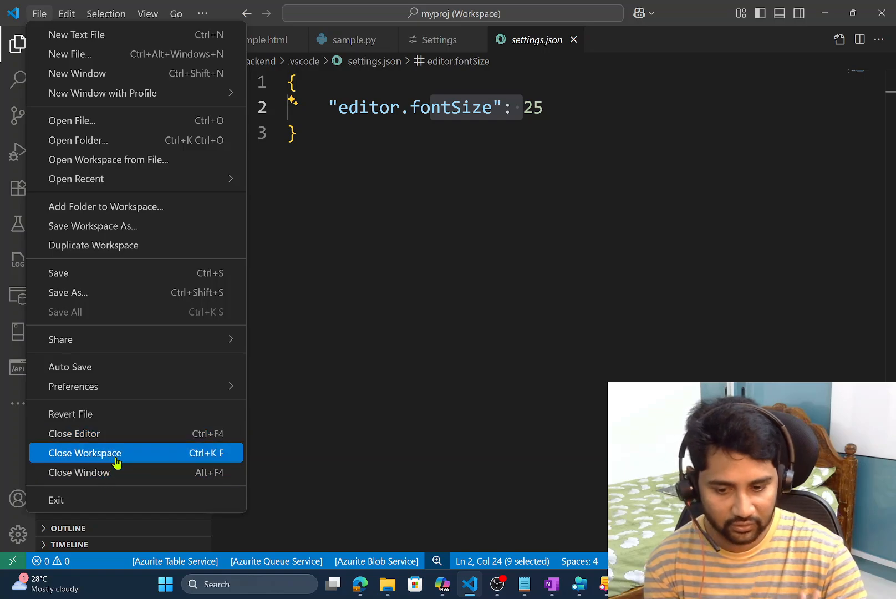
pyautogui.click(84, 452)
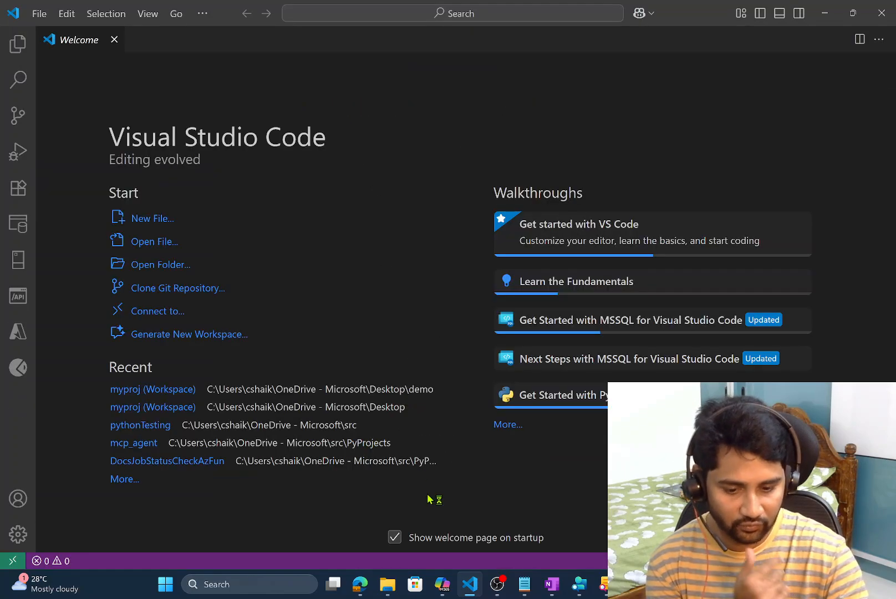
pyautogui.click(387, 584)
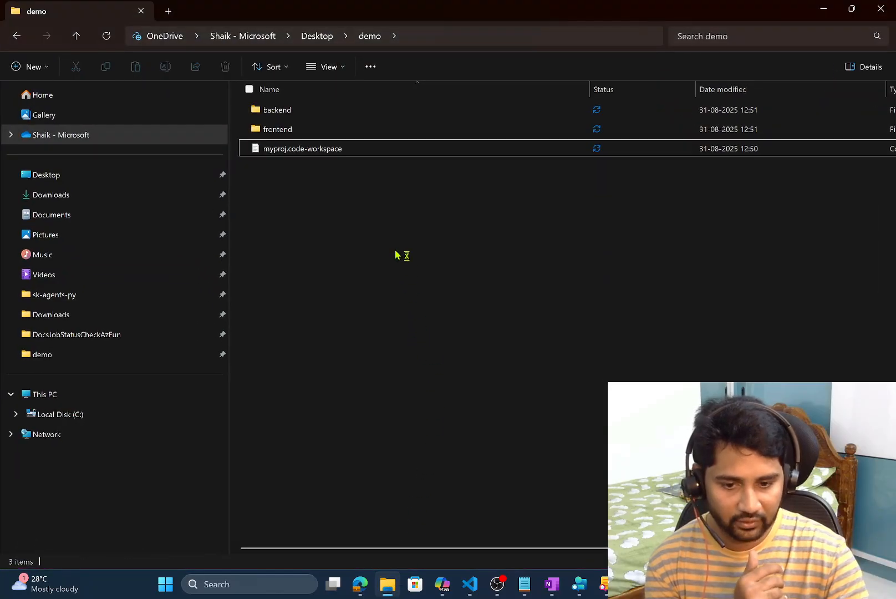
# Step: Open myproj.code-workspace from the demo folder in Visual Studio Code
pyautogui.click(303, 148)
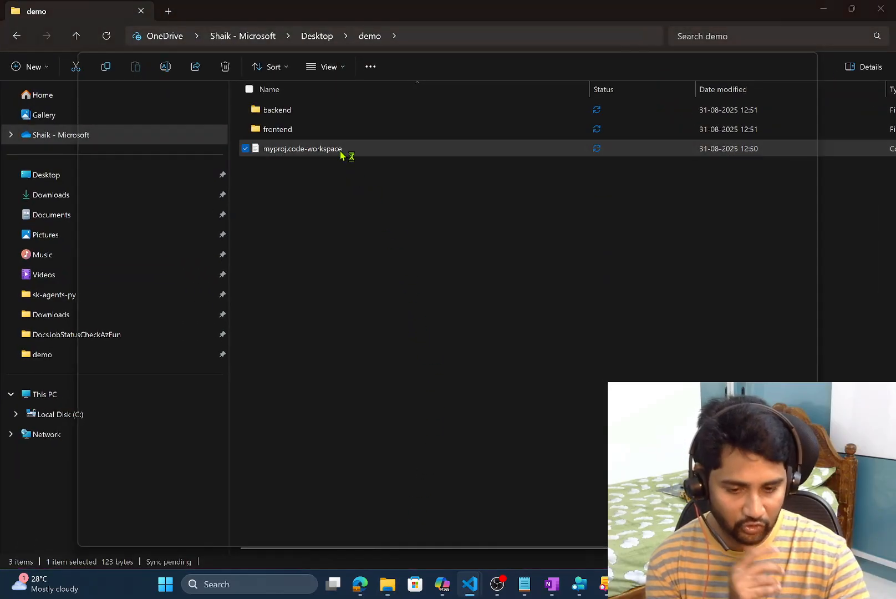
pyautogui.doubleClick(302, 148)
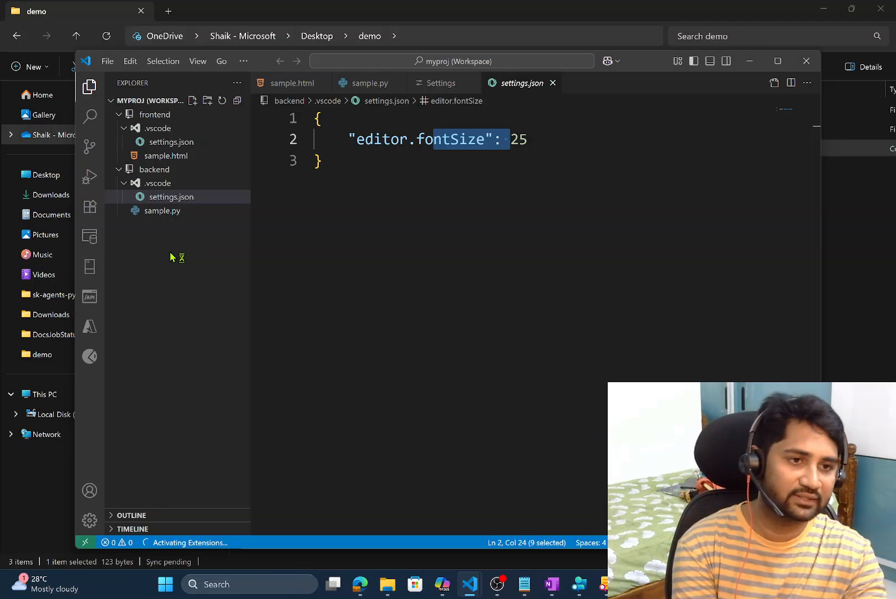
pyautogui.moveTo(172, 256)
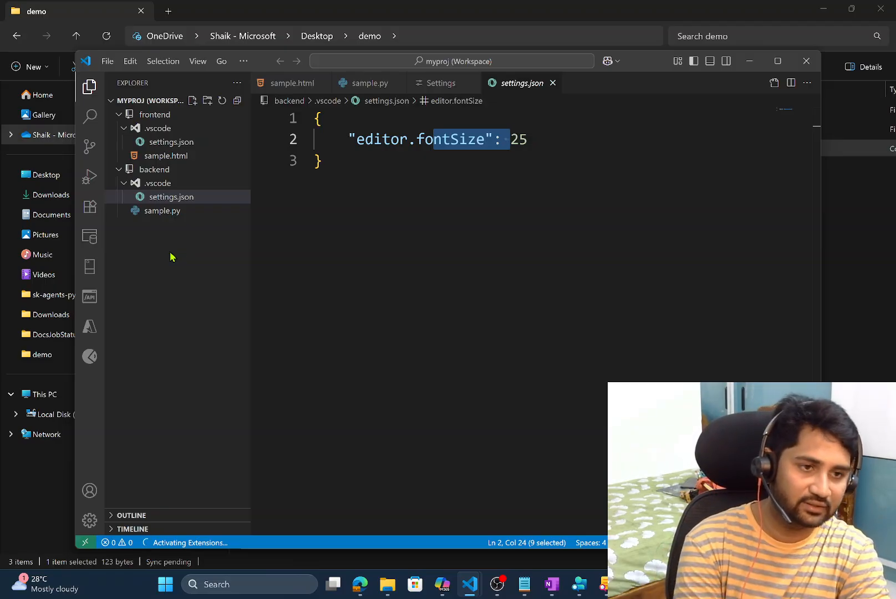